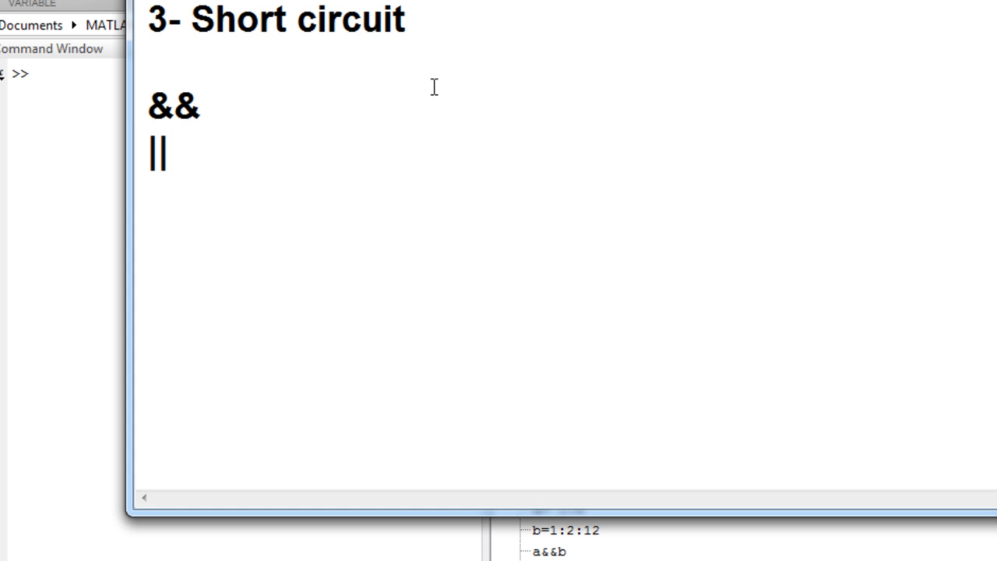
mouse_move(140, 22)
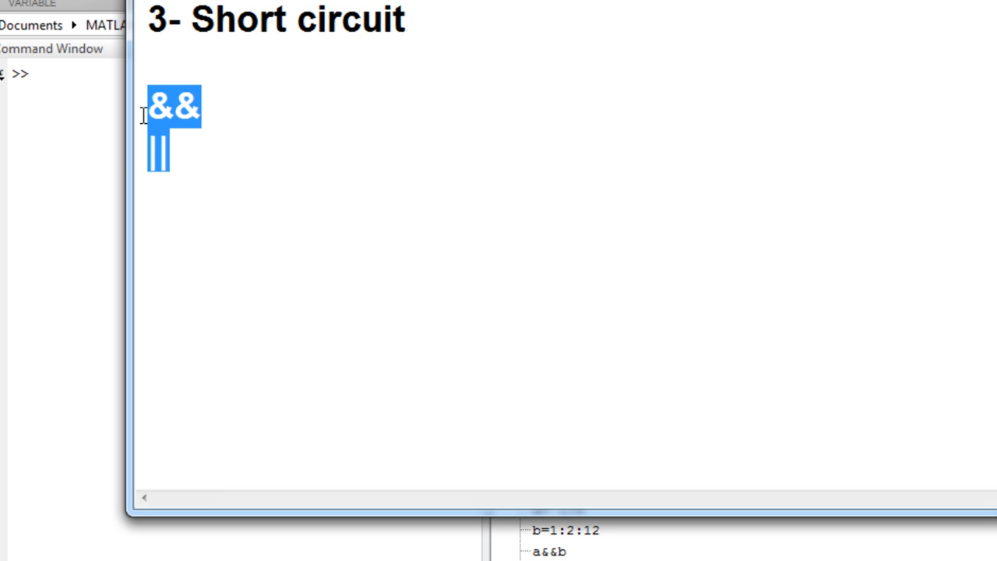
mouse_move(177, 149)
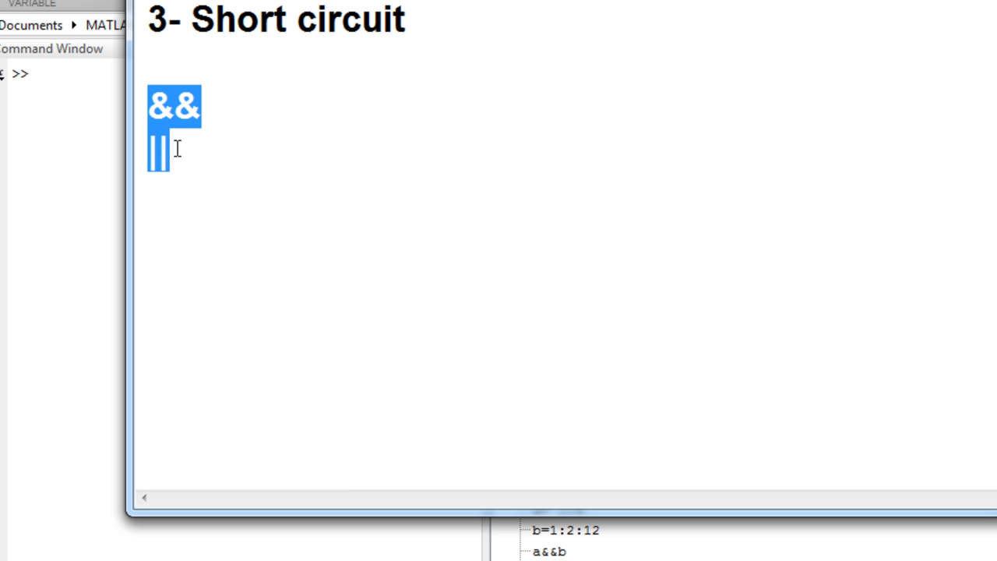
mouse_move(185, 132)
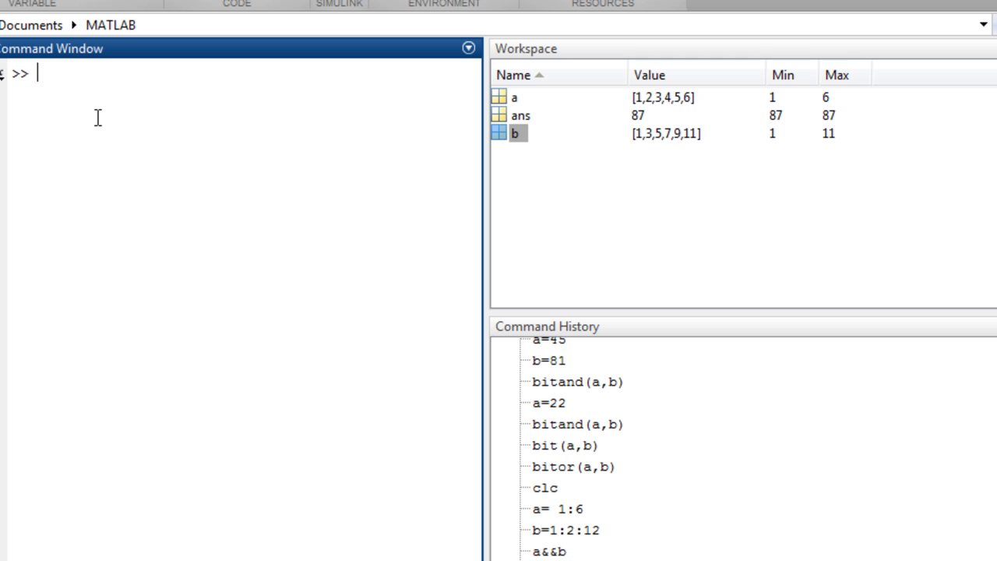
Assign a = 64 at the prompt and begin the b = 51 assignment.
type("a+")
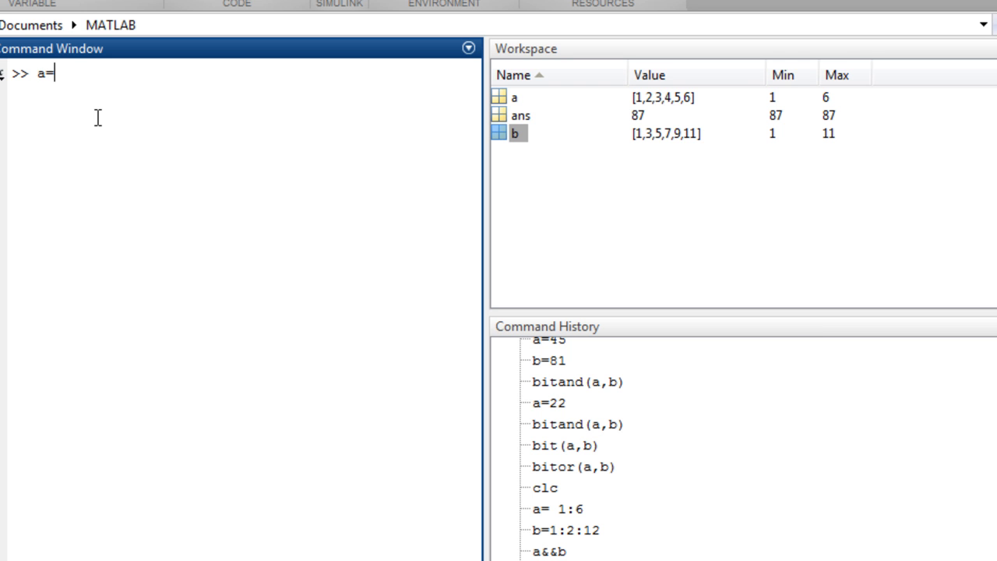
type("6")
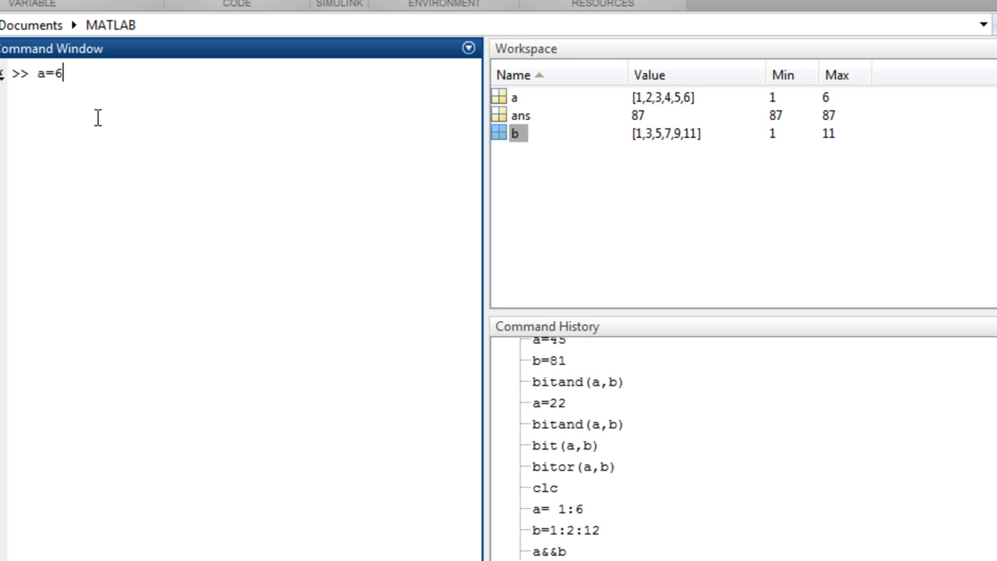
type("4")
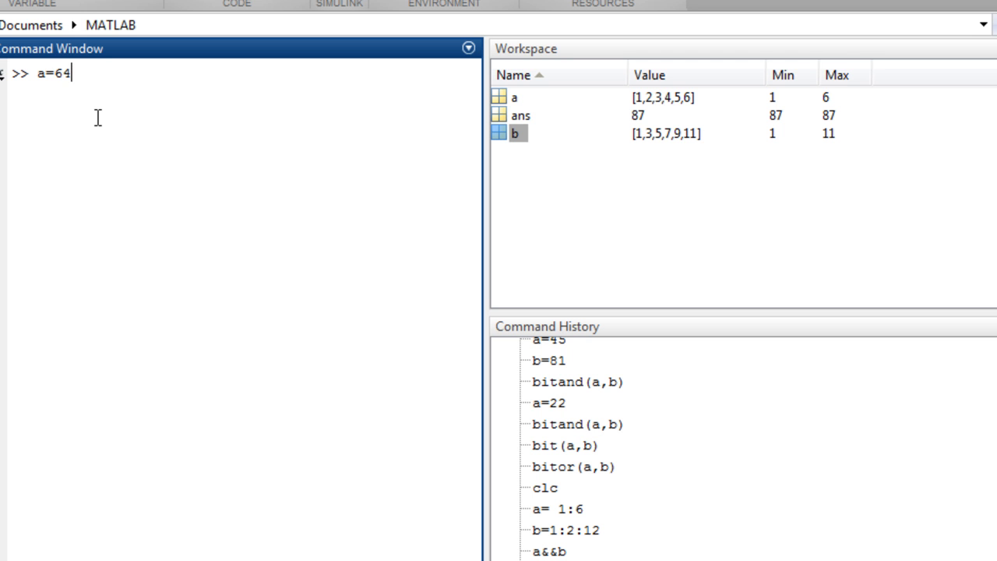
key("Return")
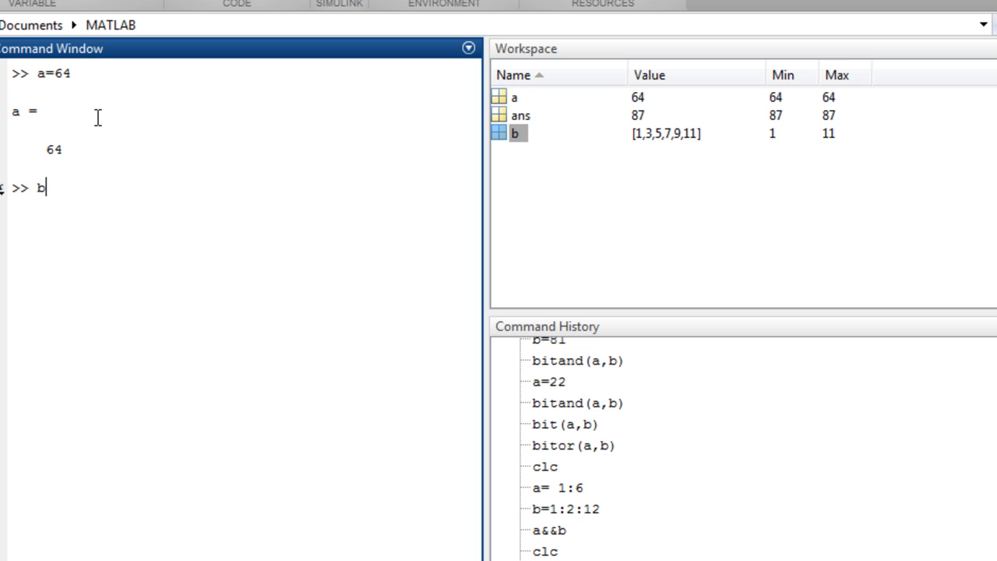
type("=51")
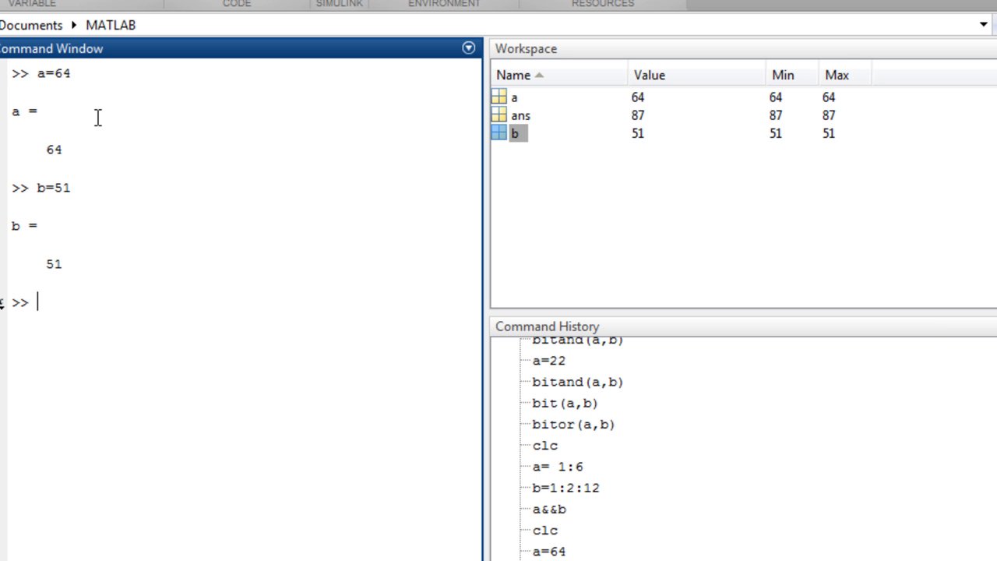
Enter the condition line if(a>b) at the Command Window prompt.
type("if")
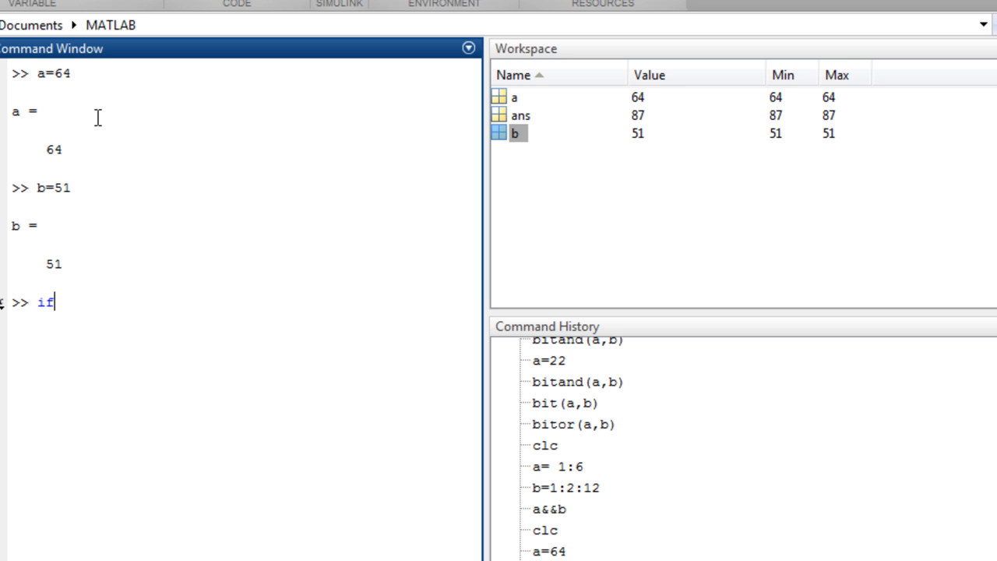
type("(a")
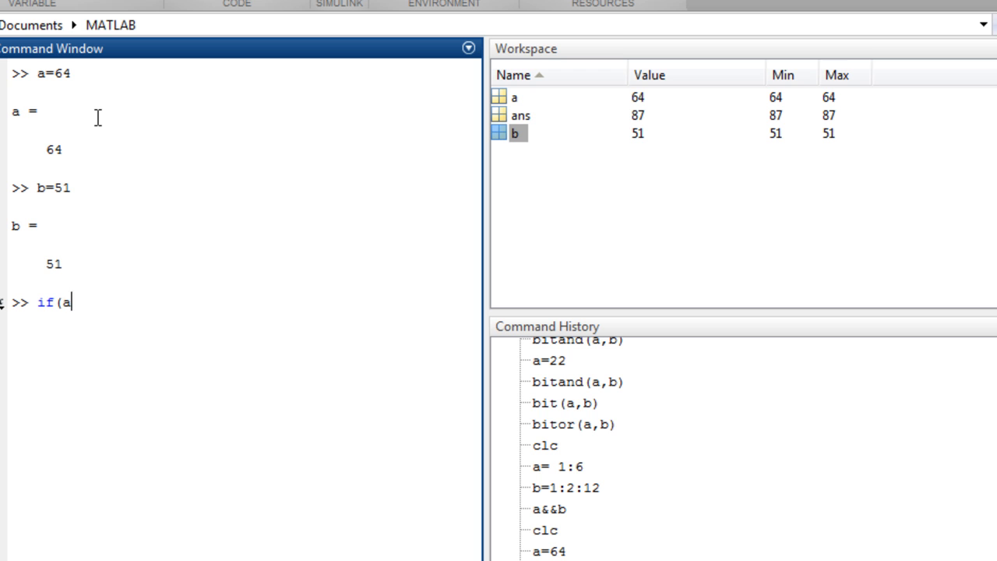
type(">")
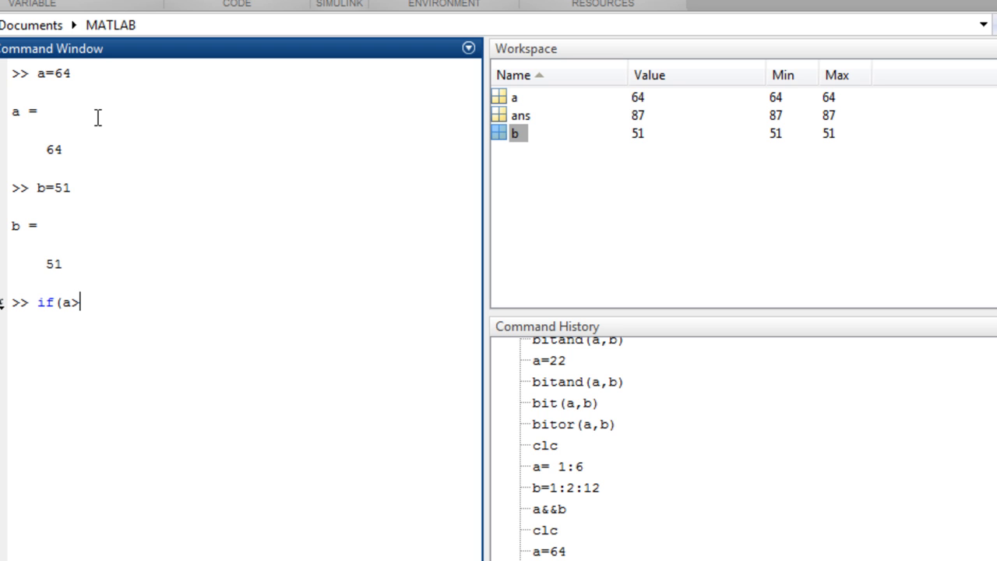
type("b")
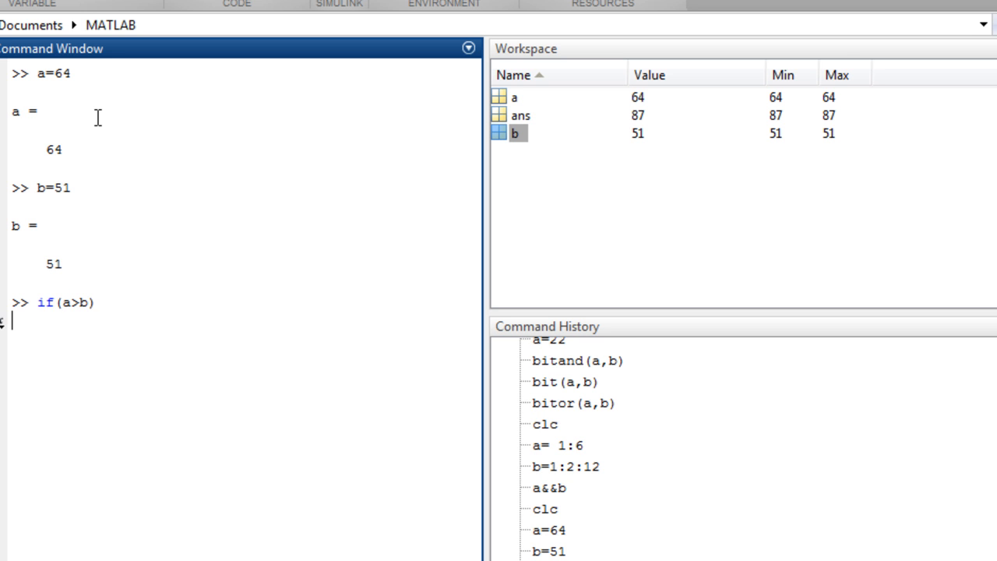
mouse_move(86, 319)
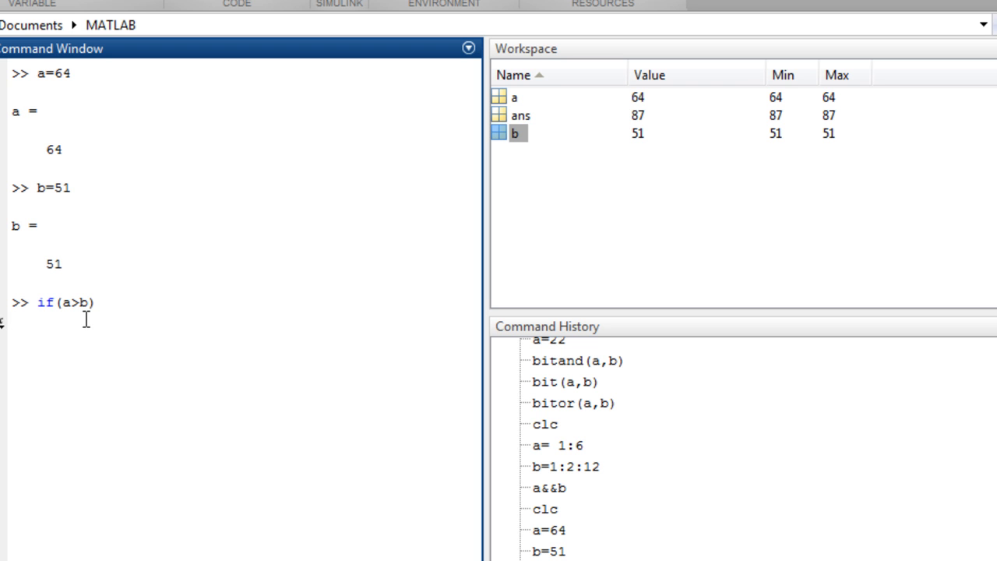
Complete the block with disp('true') and end so it runs and prints true.
type("dis")
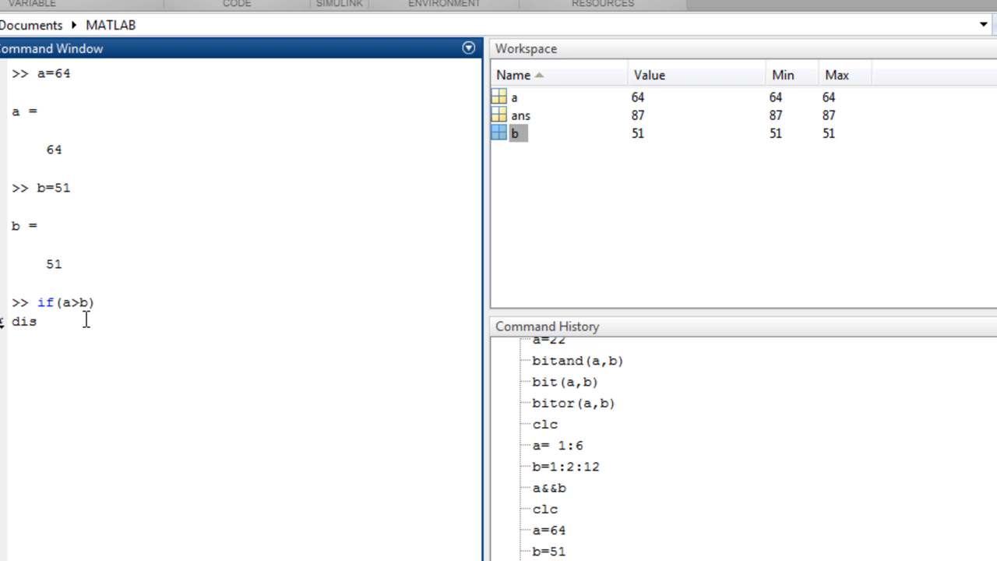
type("p(")
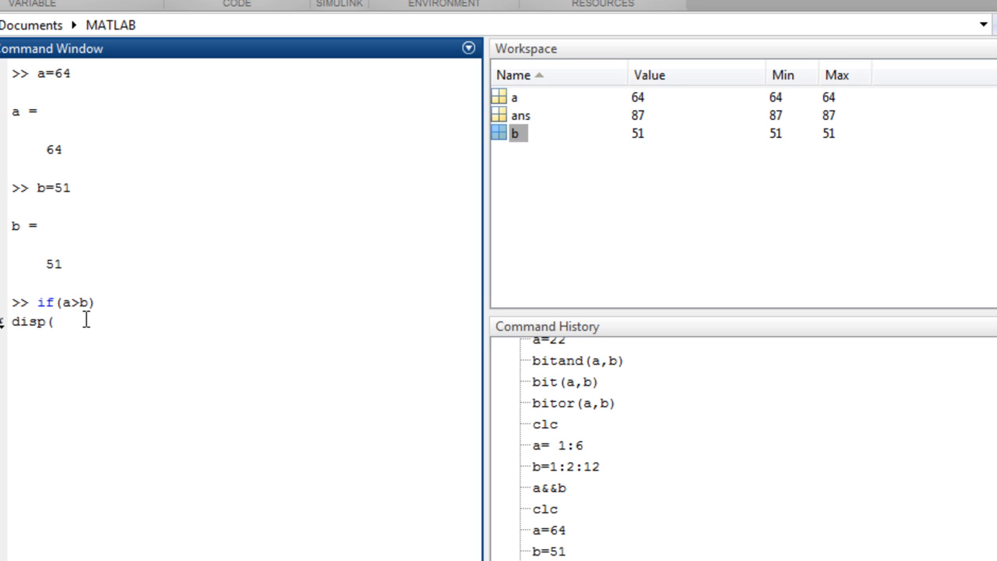
type("'")
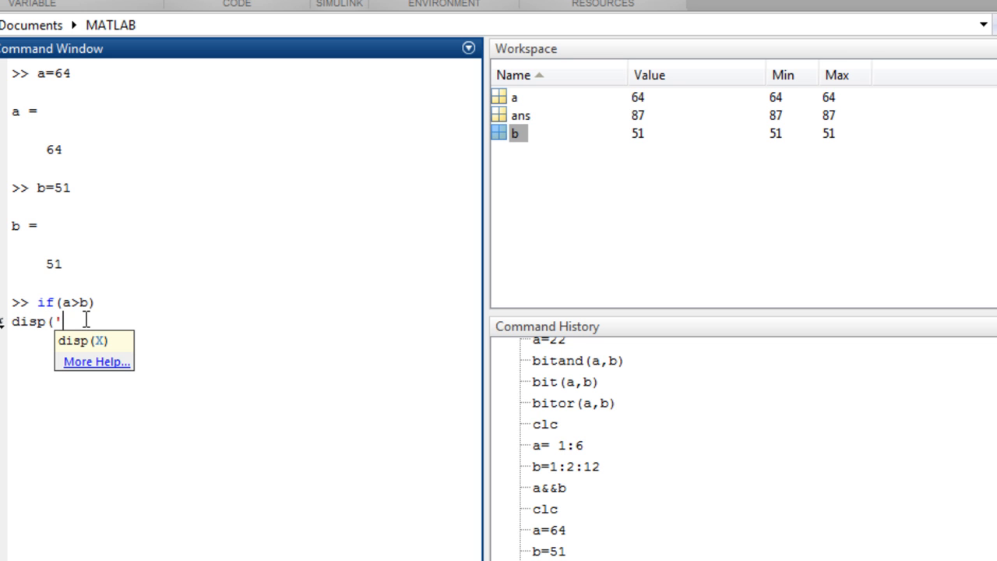
type("true")
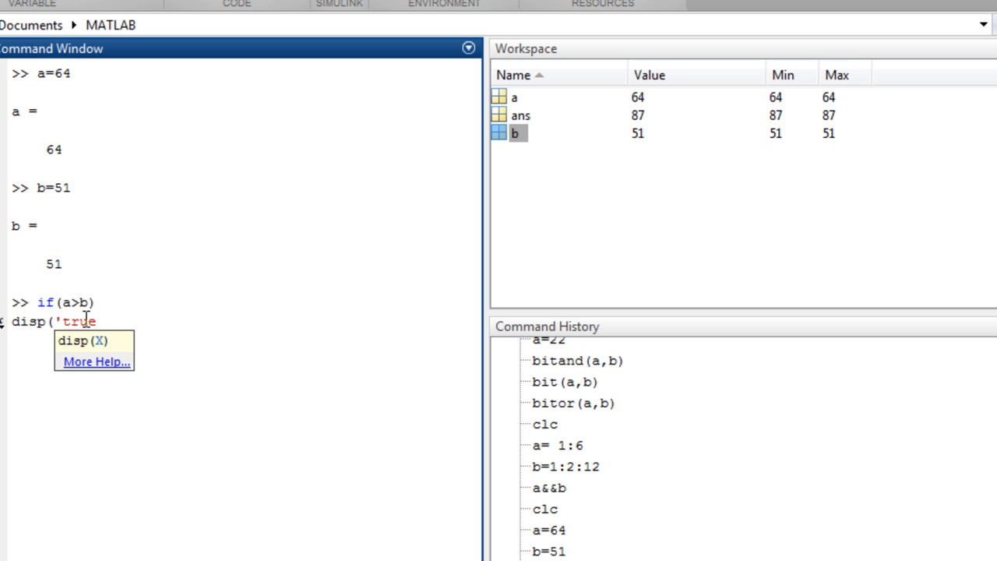
type("'")
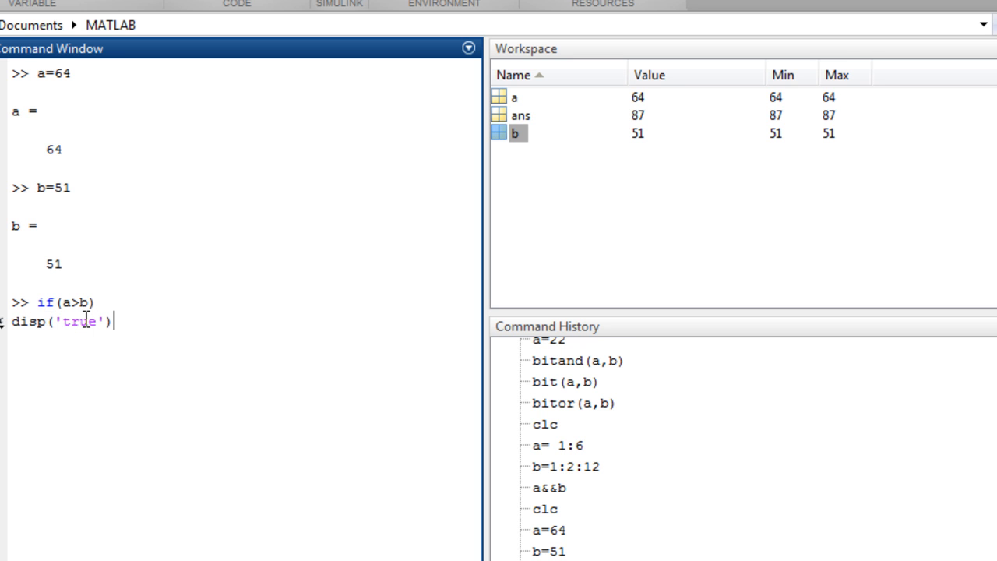
type("end")
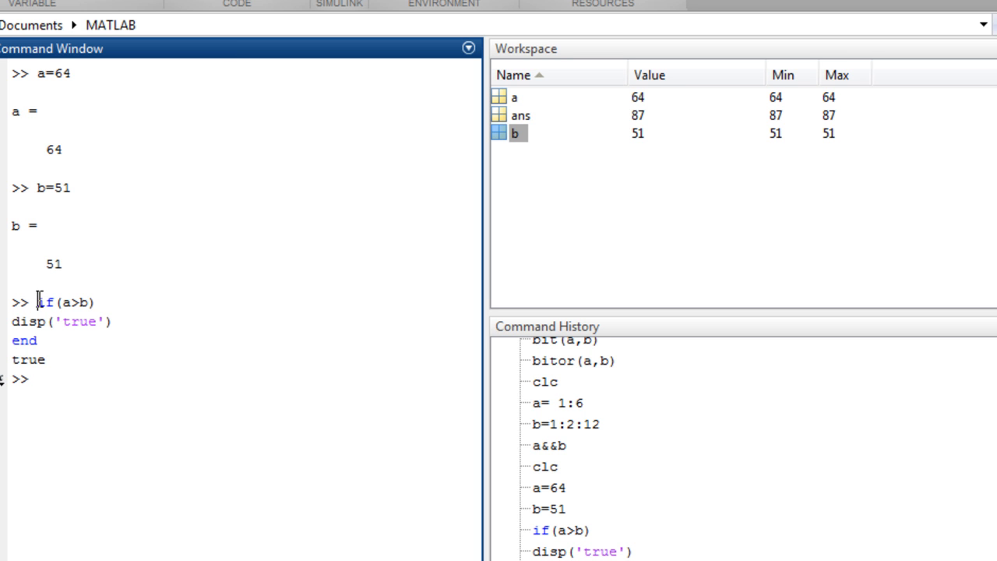
Start a second if(a>b) block at a fresh prompt with disp('true') as its body.
left_click_drag(37, 303, 46, 321)
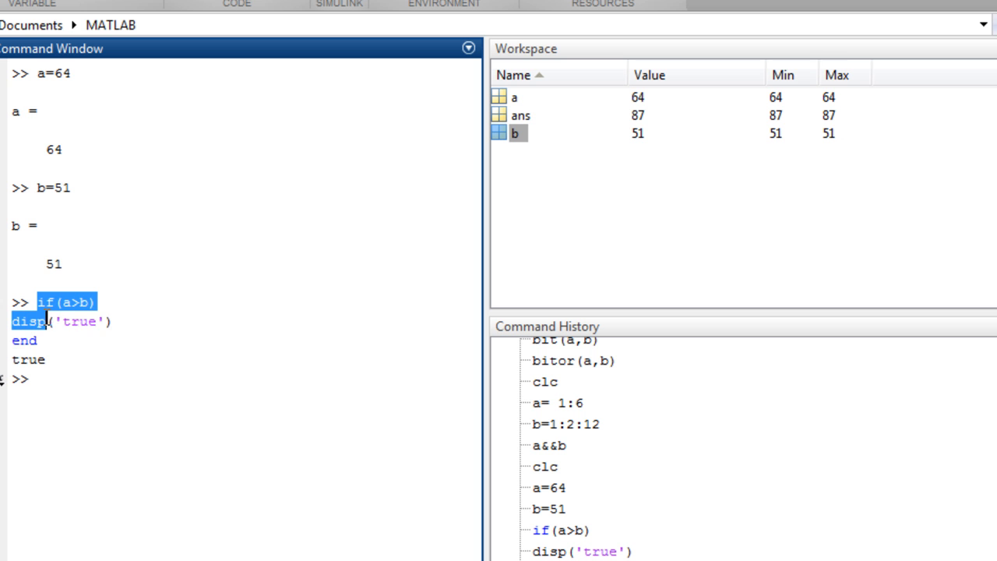
left_click(37, 340)
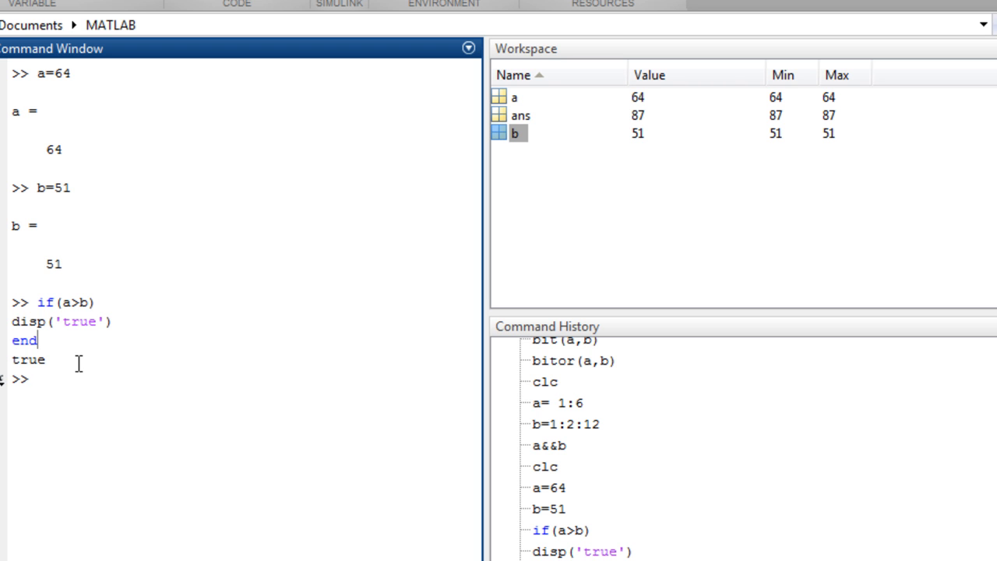
type("disp('true')")
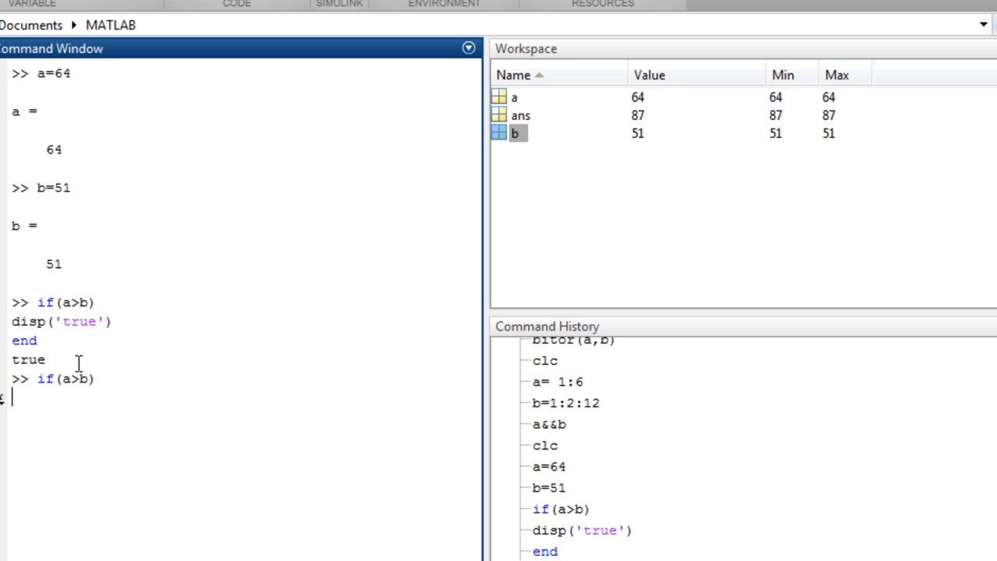
Add an else branch with disp('false'), close with end, and run the block to print true.
type("end")
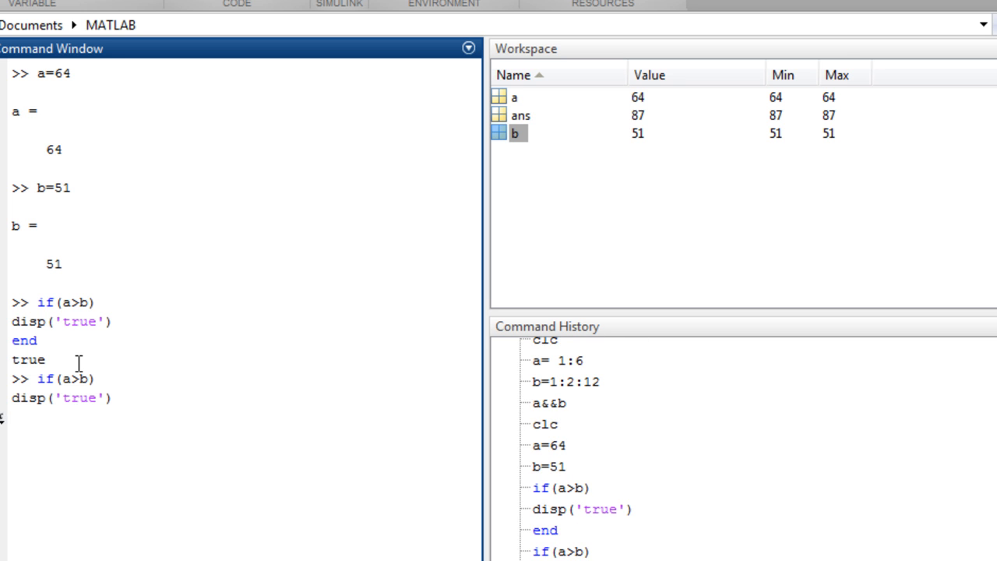
type("else")
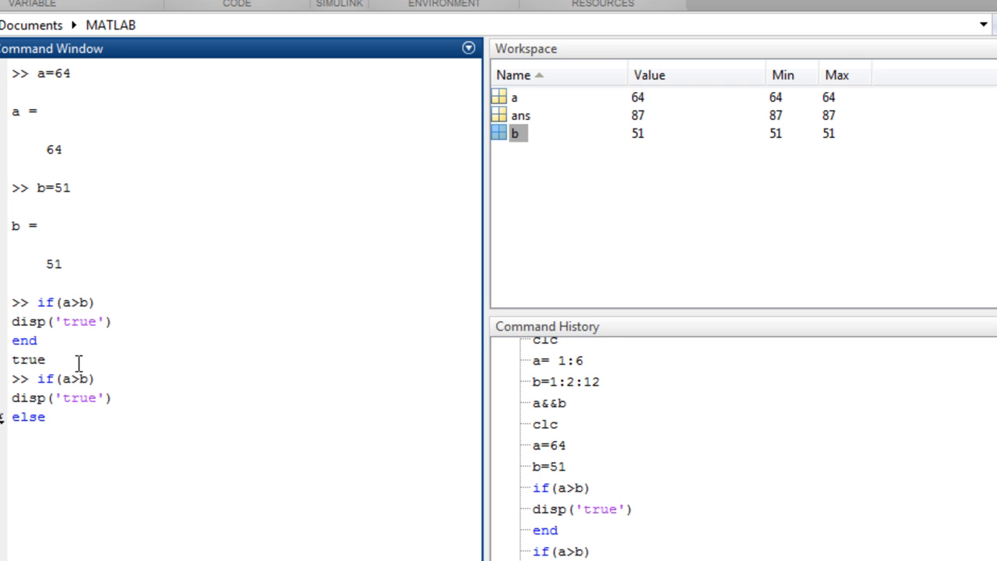
type("disp")
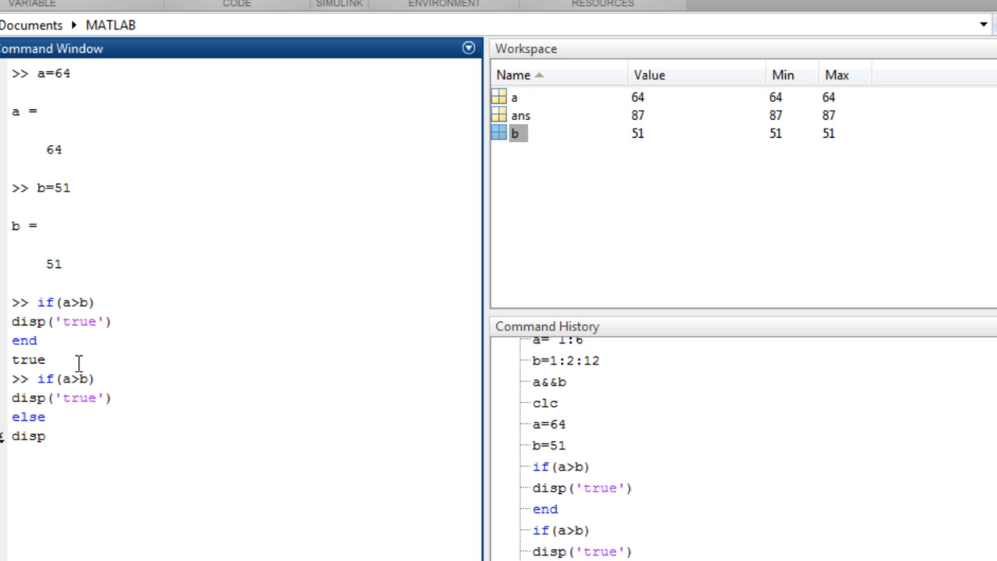
type("(")
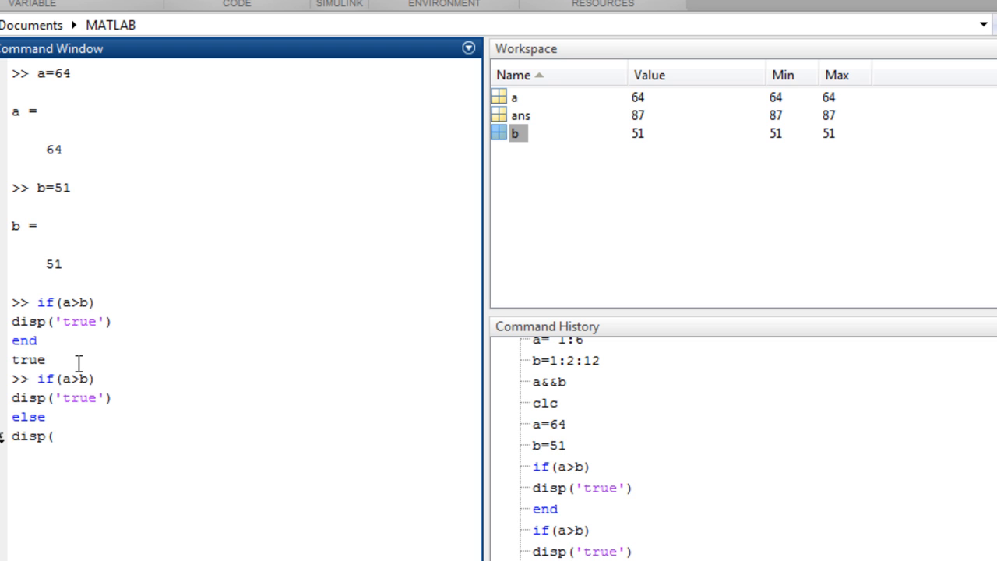
type("'")
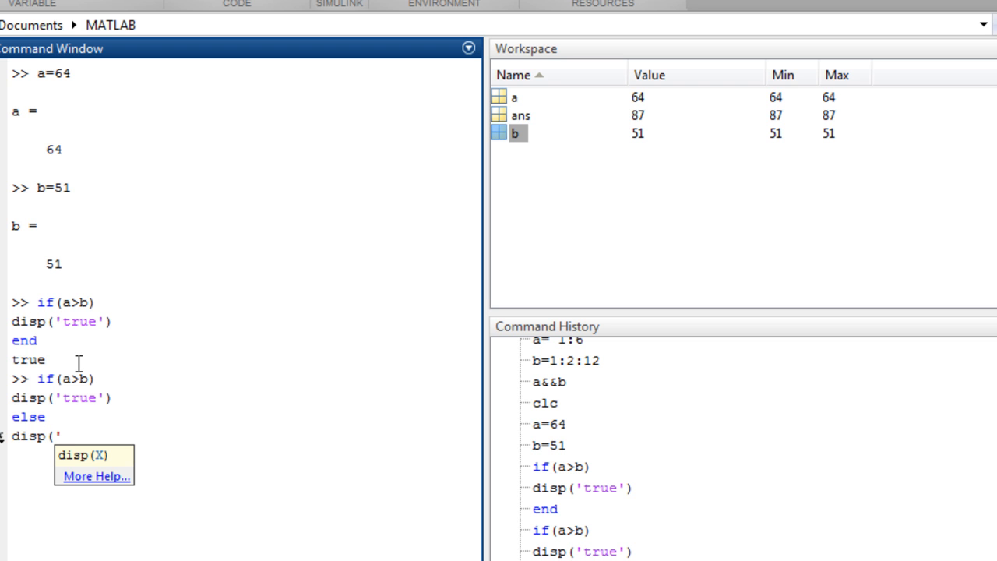
type("fa")
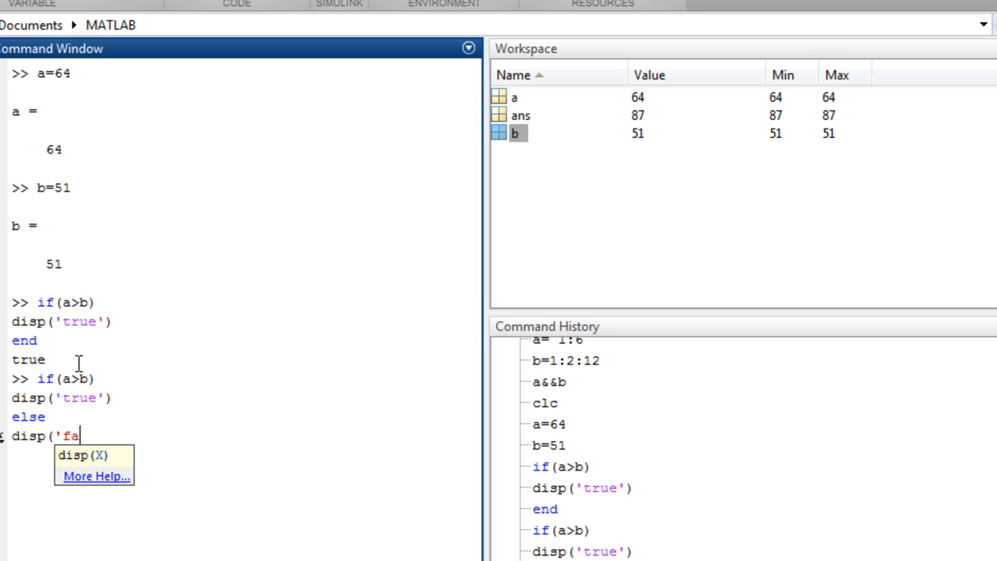
type("lse')")
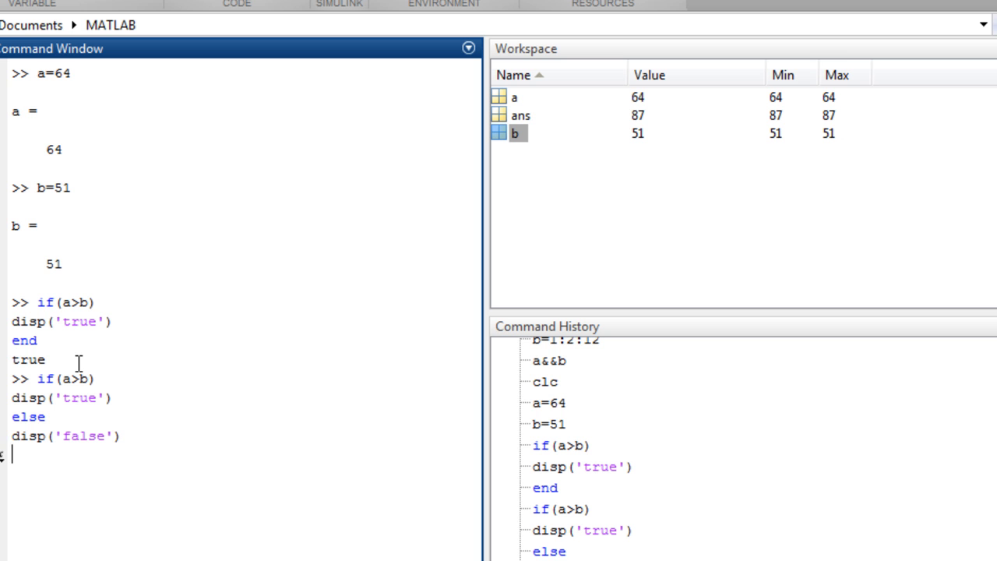
key("Return")
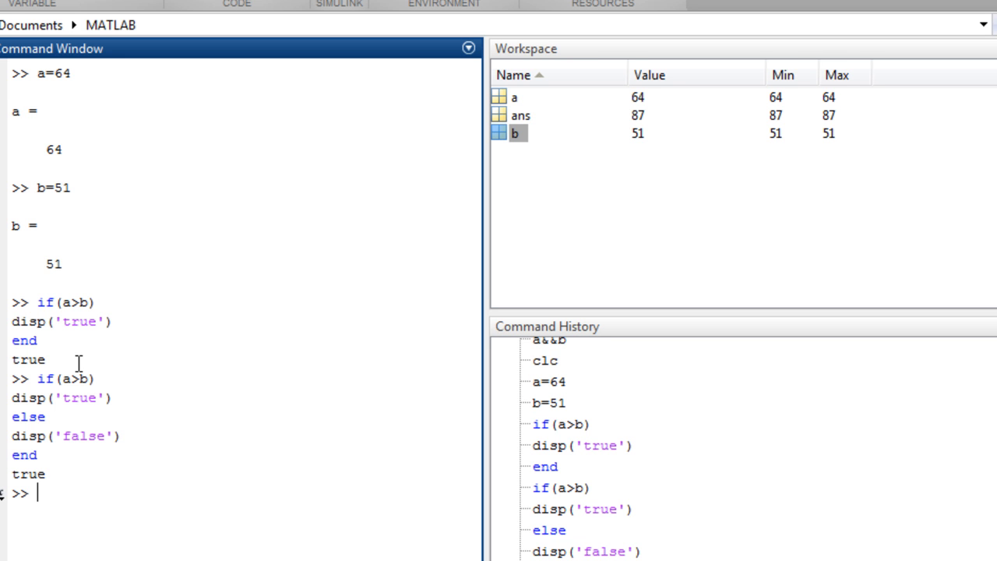
Enter an if(a<b) block with disp('true') and an else branch with disp('false').
type("end")
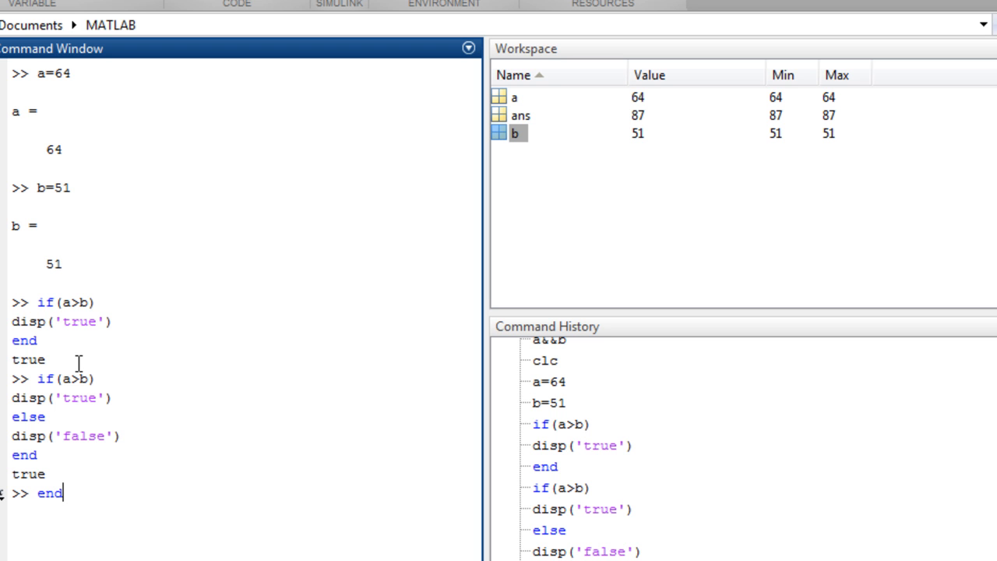
type("else")
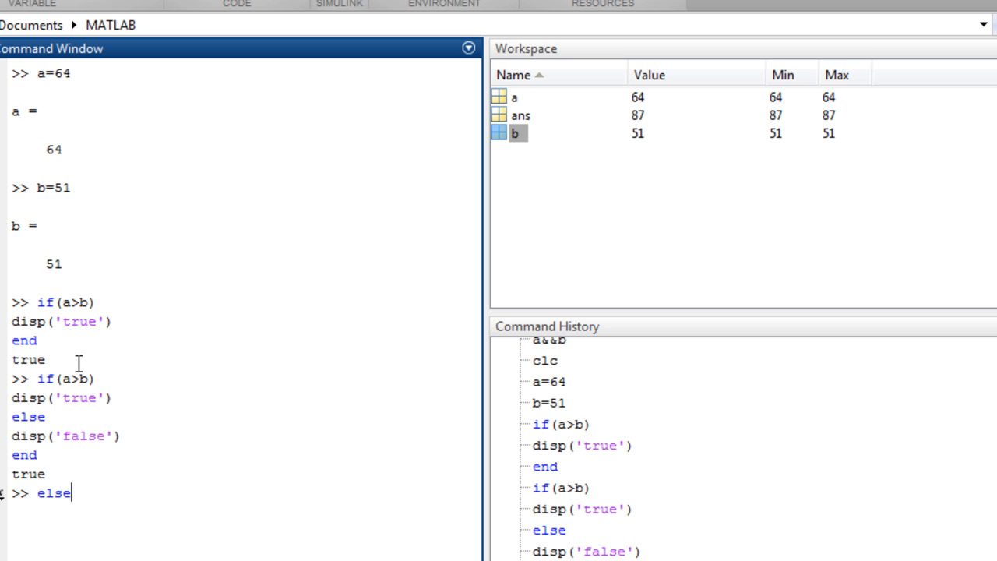
type("if(a>b)")
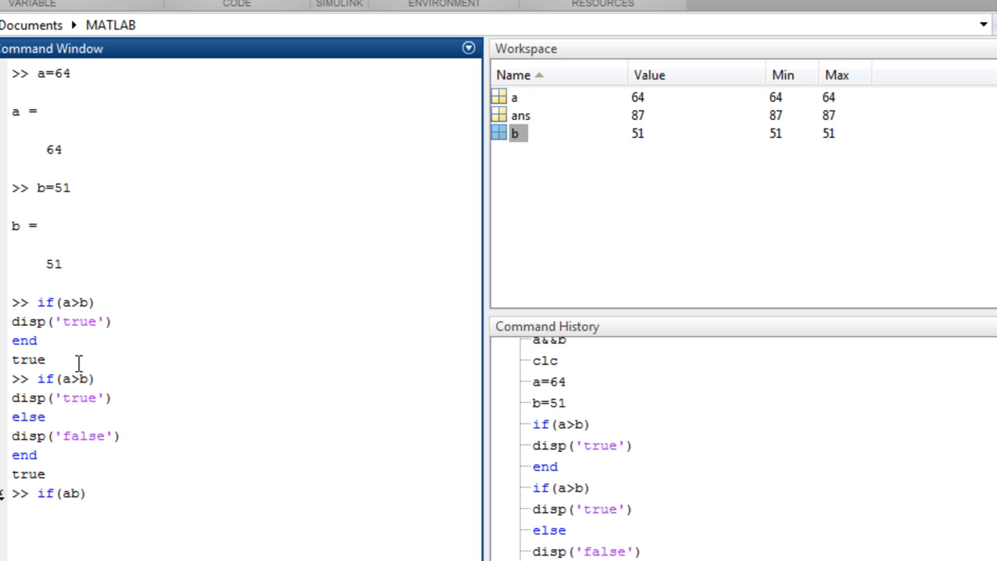
type("<")
type("if(a<b")
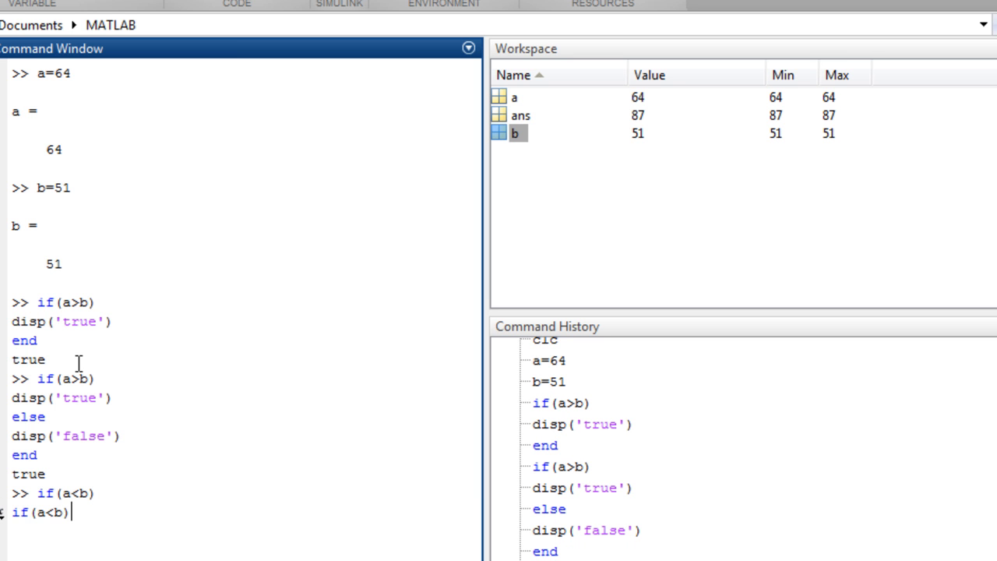
type("else")
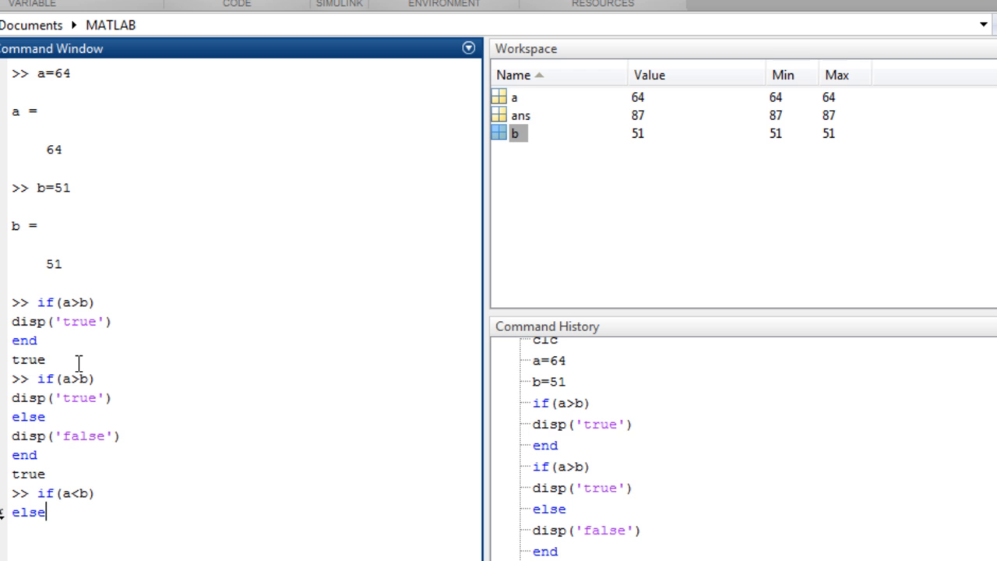
type("disp('true')")
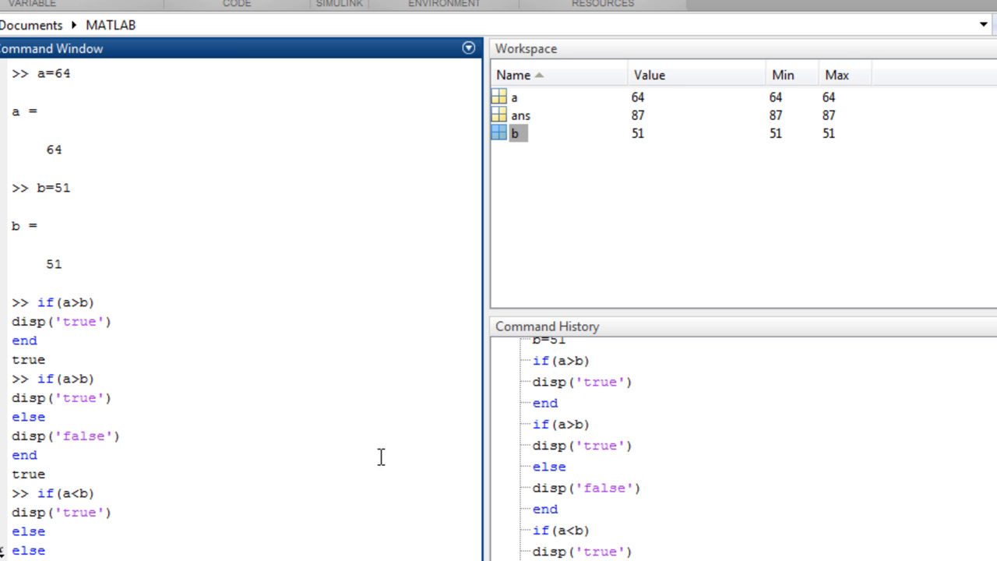
mouse_move(175, 542)
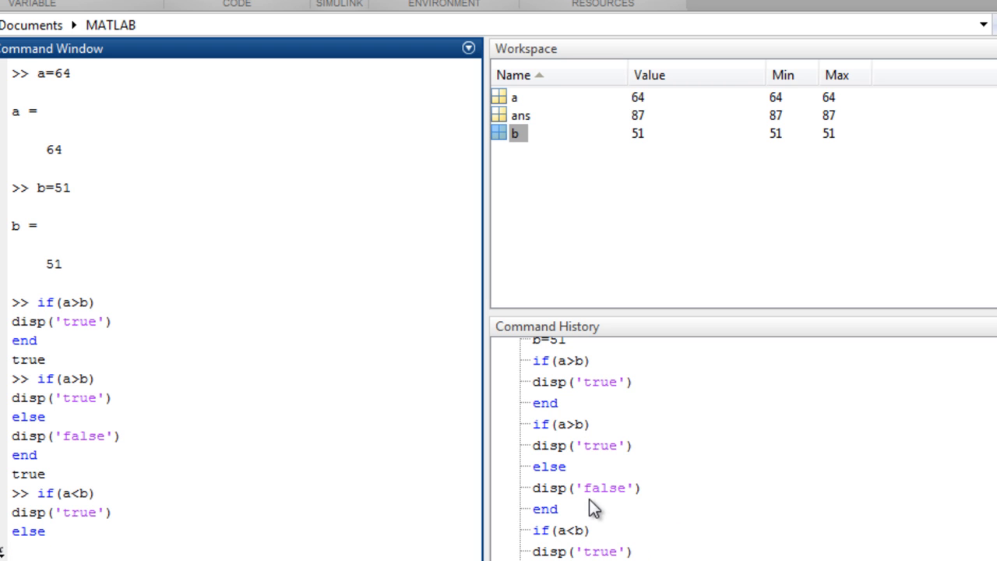
Reuse end from Command History to run the block, printing false, and review the output.
left_click(586, 486)
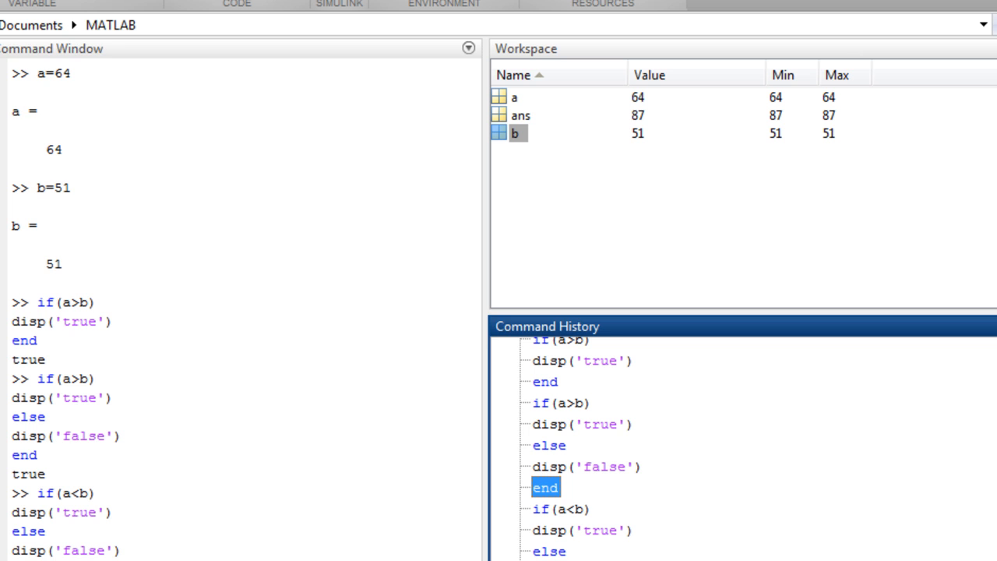
scroll("down", 3)
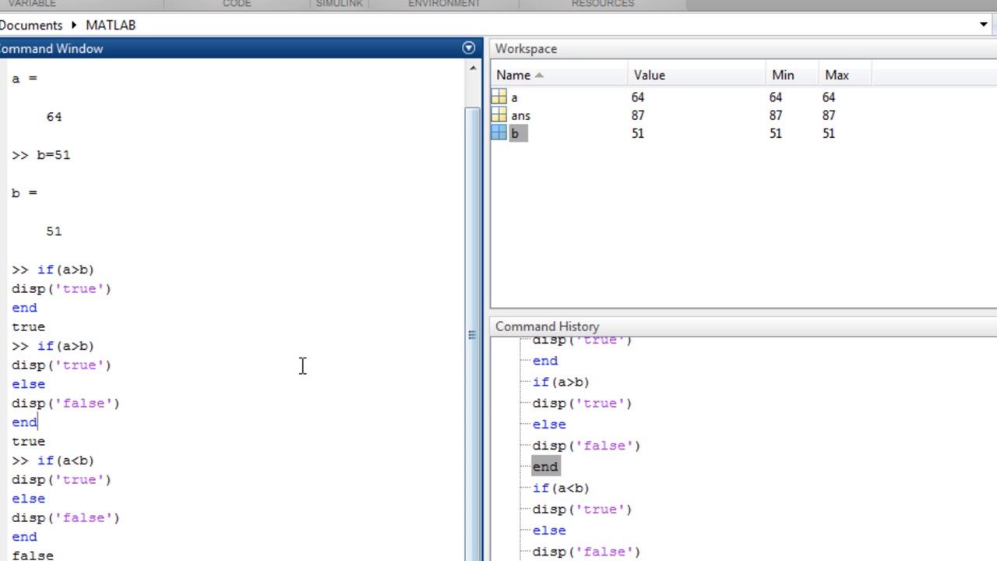
scroll("up", 3)
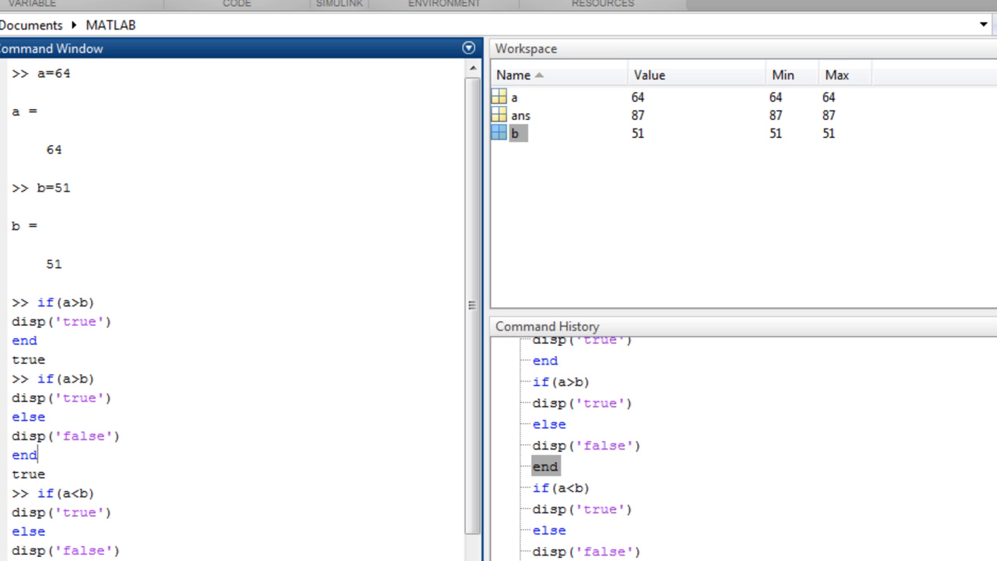
scroll("down", 3)
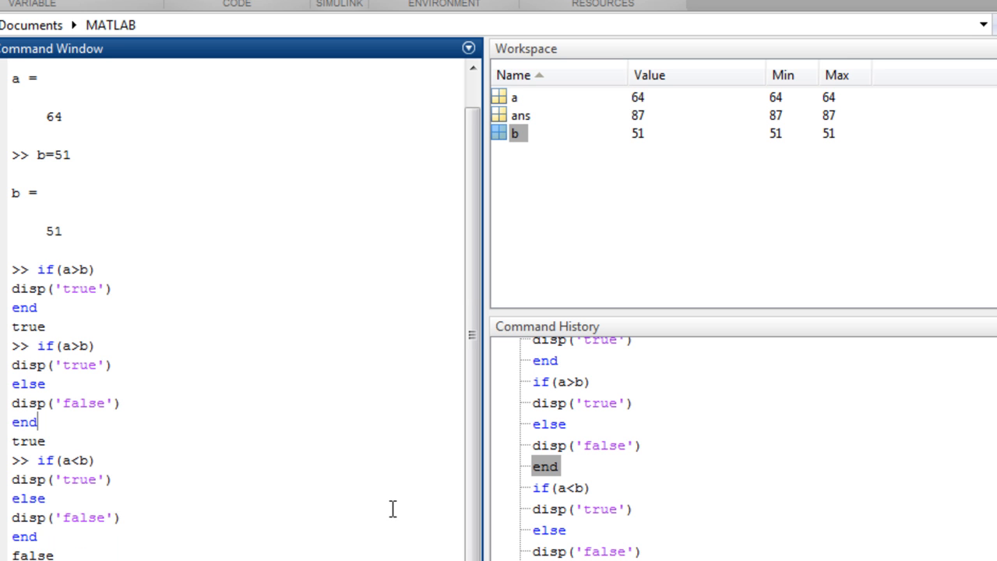
scroll("up", 3)
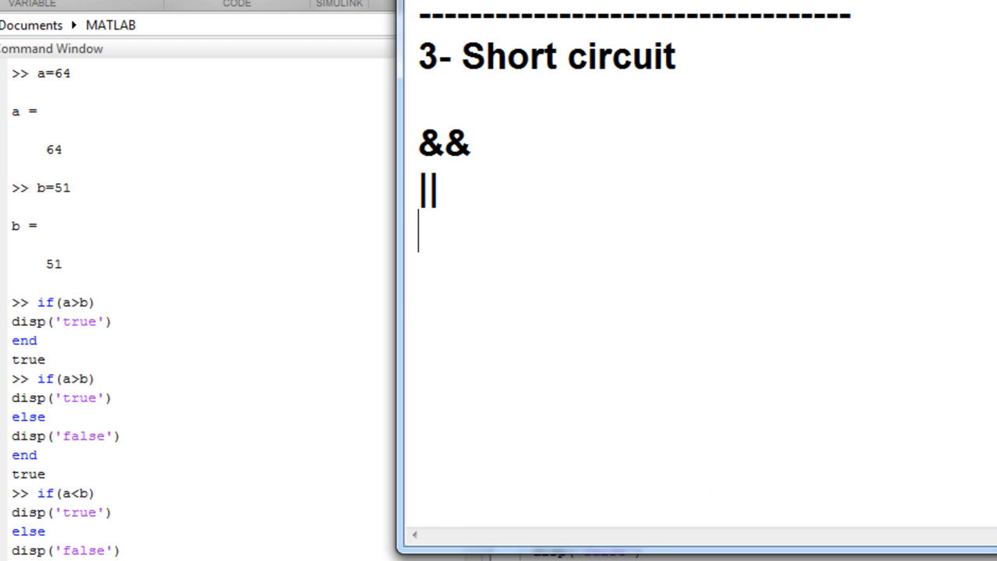
mouse_move(709, 65)
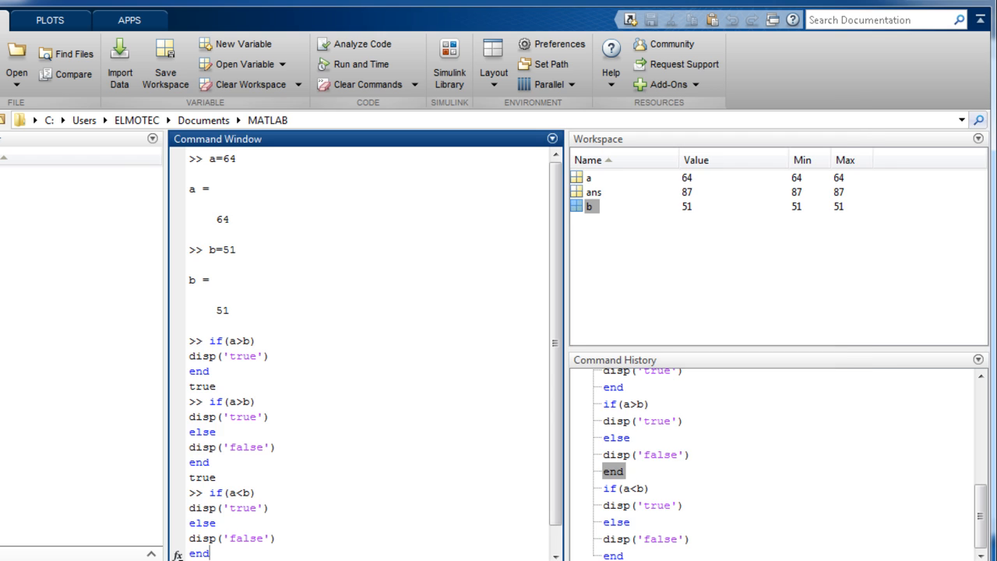
Create a new blank script in the Editor and position its window.
left_click(159, 165)
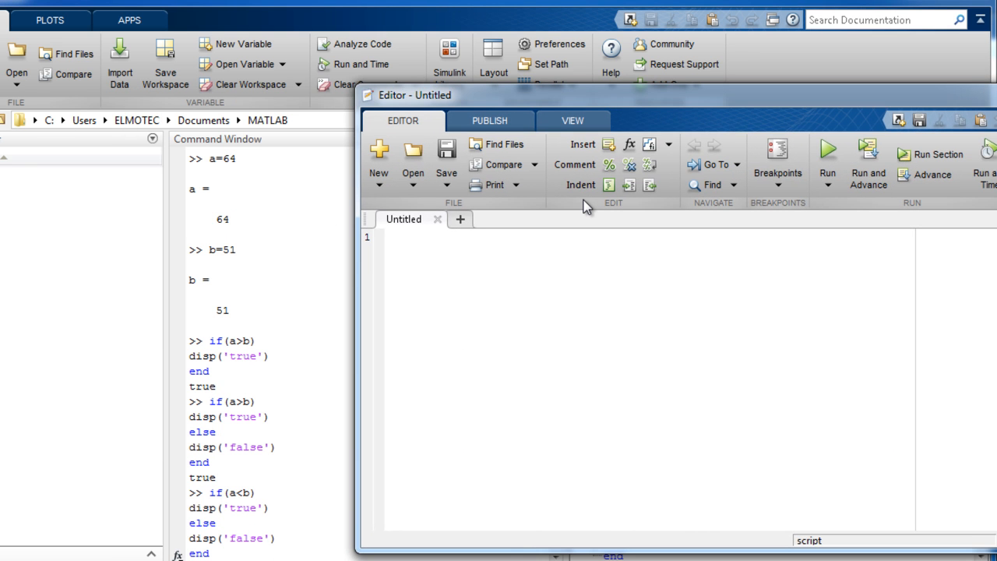
left_click(460, 263)
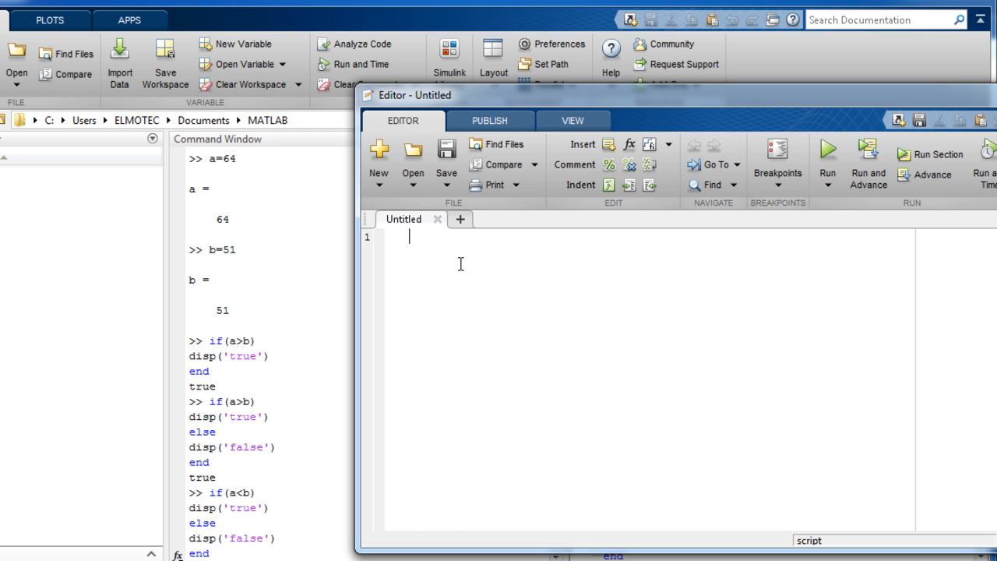
mouse_move(396, 257)
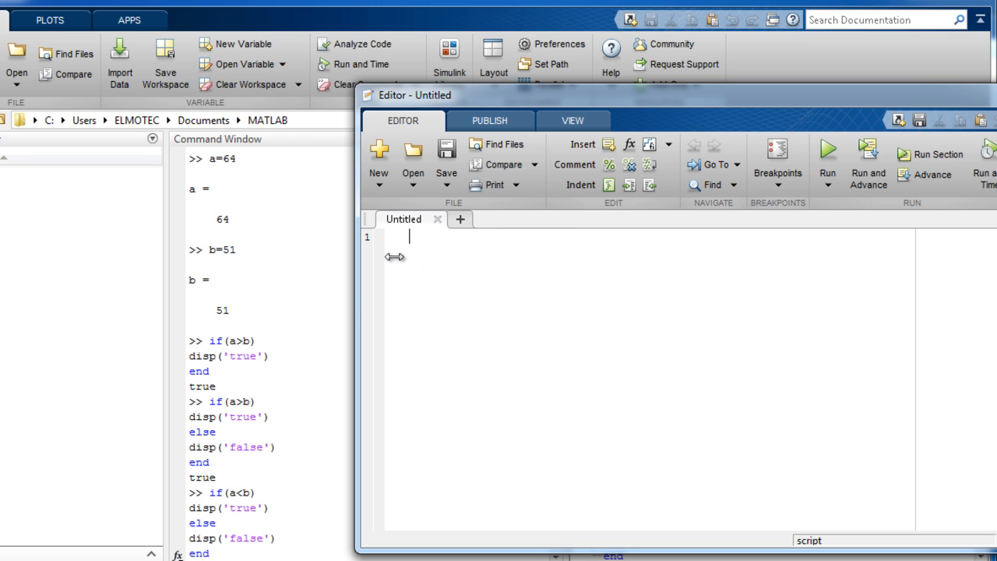
mouse_move(764, 187)
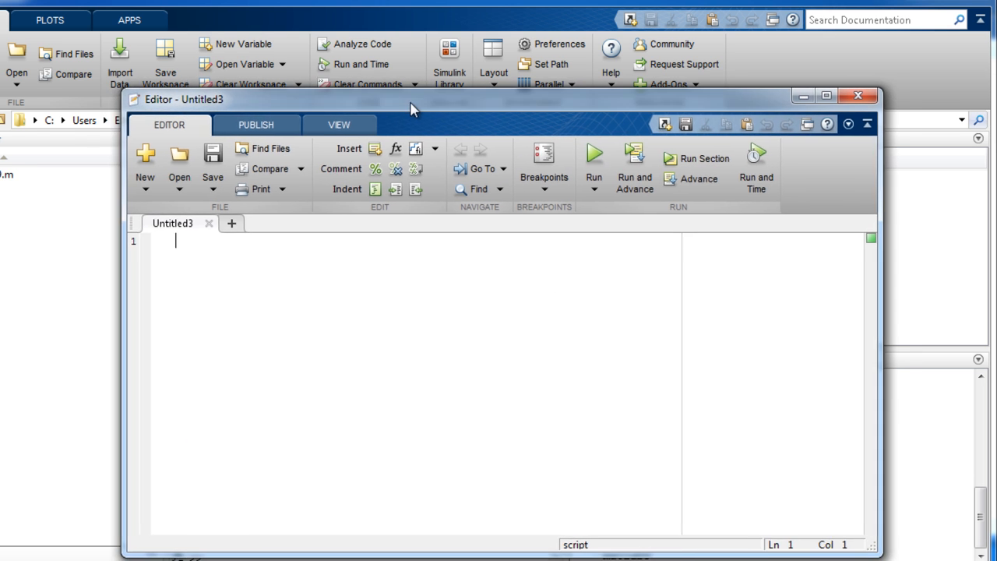
left_click_drag(413, 100, 326, 90)
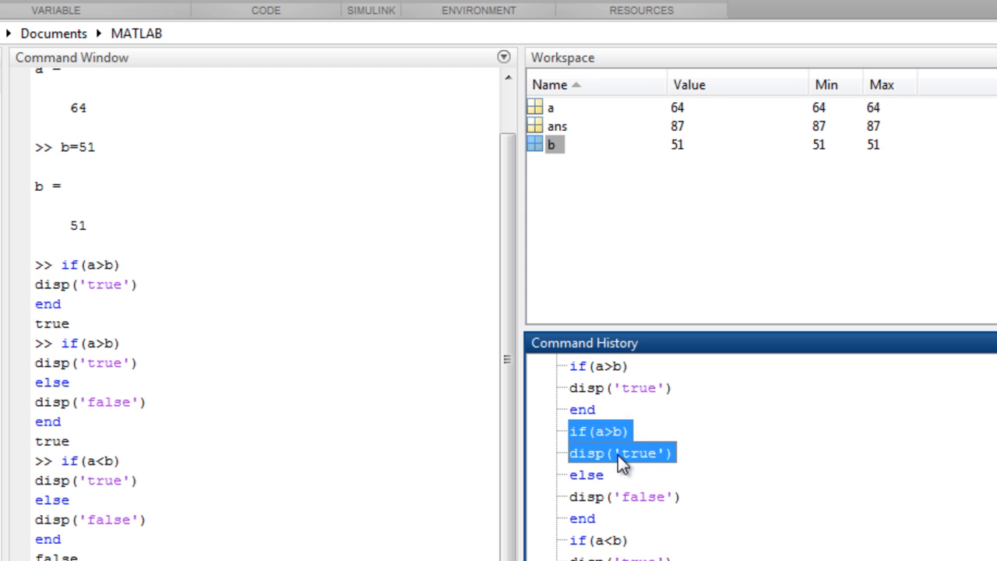
Create a script from the past a<b commands and save it as matlab9.m, replacing the existing file.
scroll("down", 3)
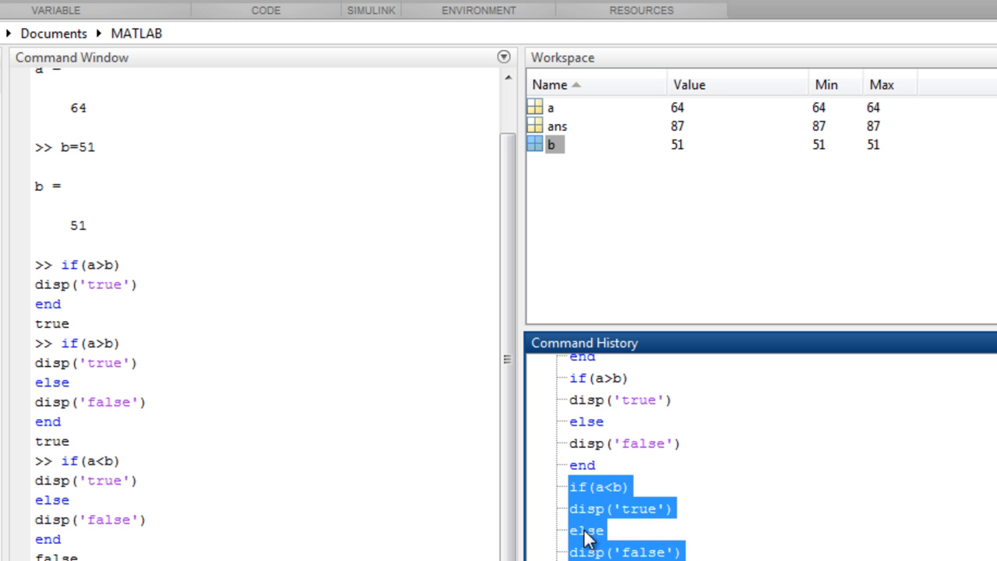
right_click(600, 530)
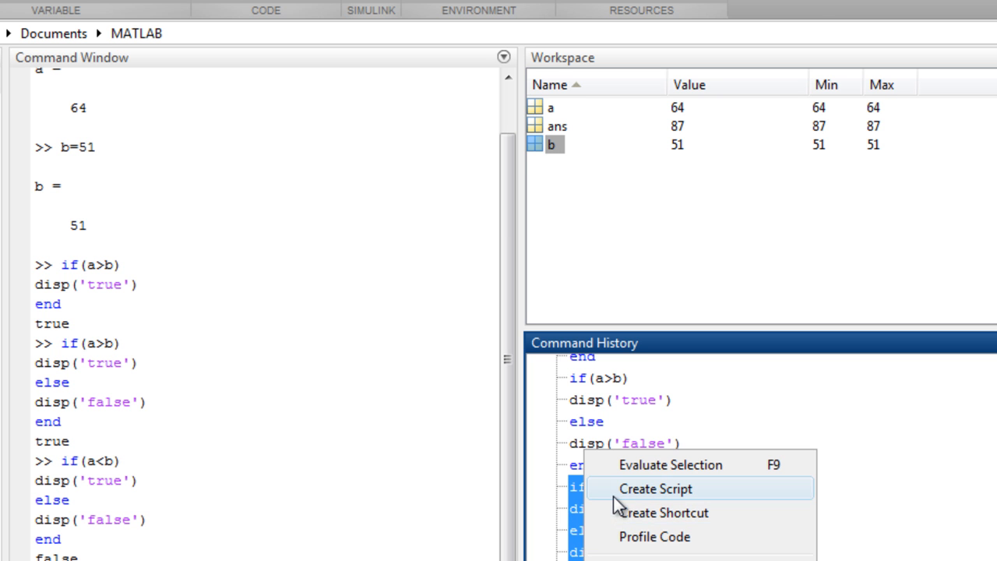
left_click(655, 489)
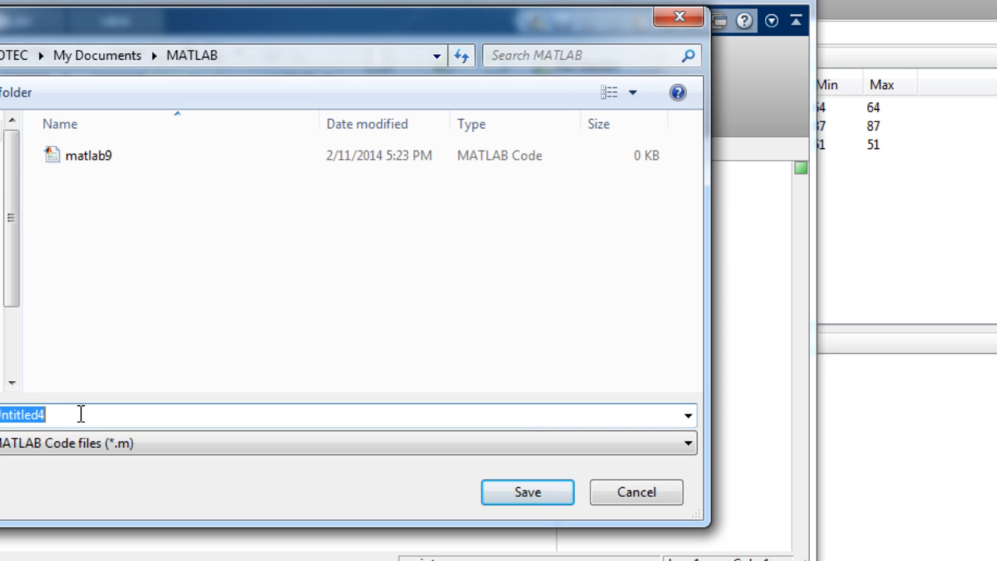
mouse_move(268, 466)
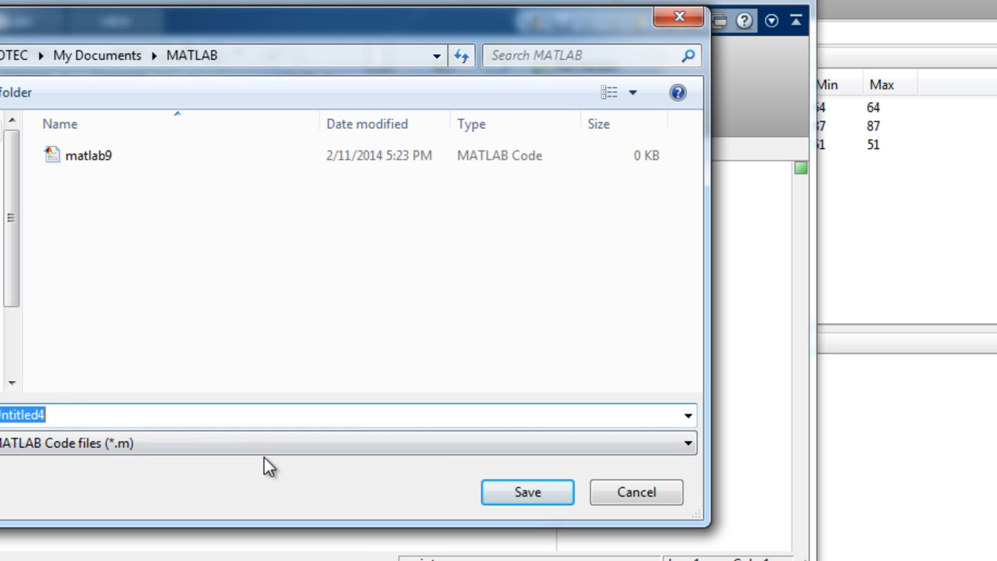
mouse_move(115, 243)
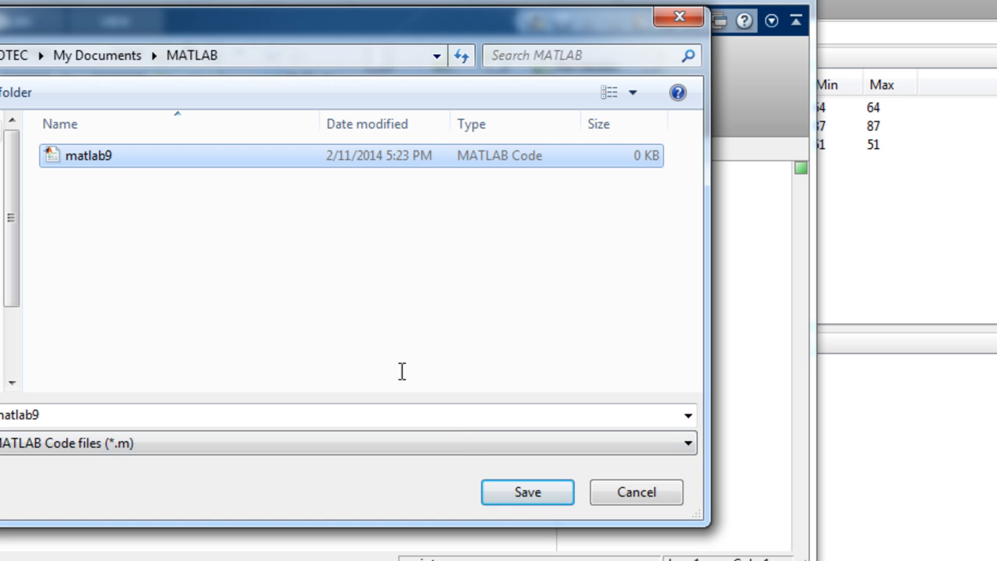
left_click(527, 493)
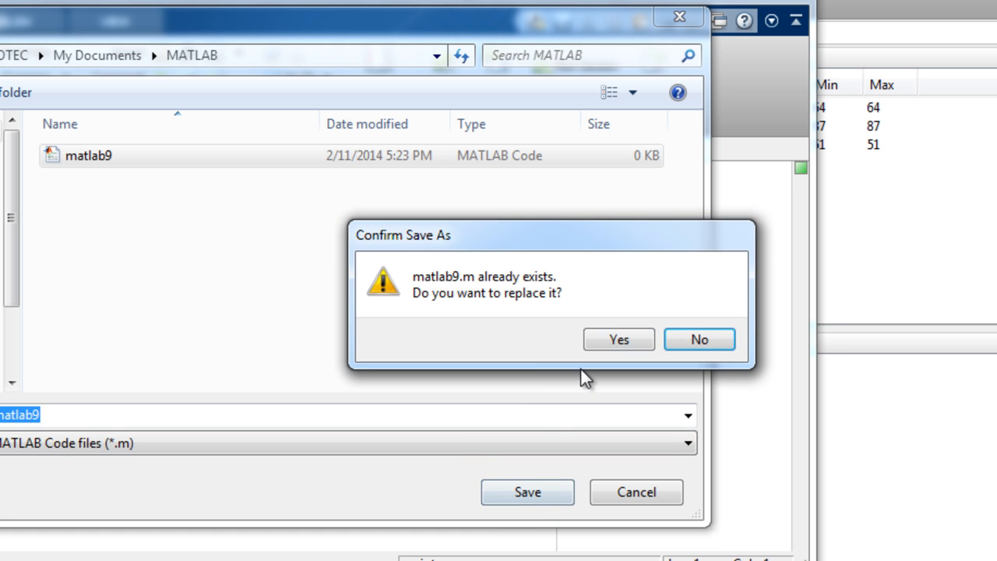
left_click(619, 340)
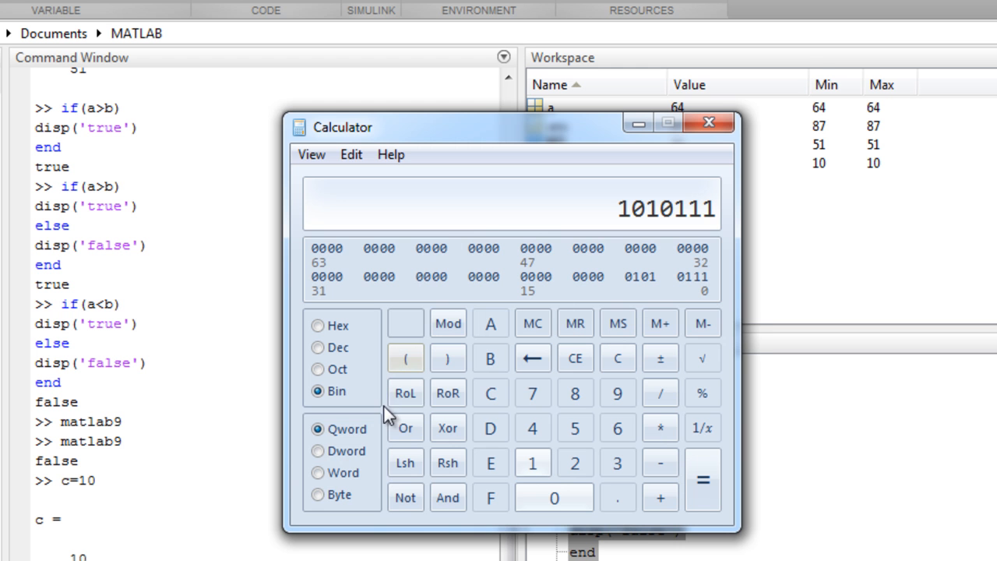
Close the Windows Calculator window after checking its value.
left_click(707, 122)
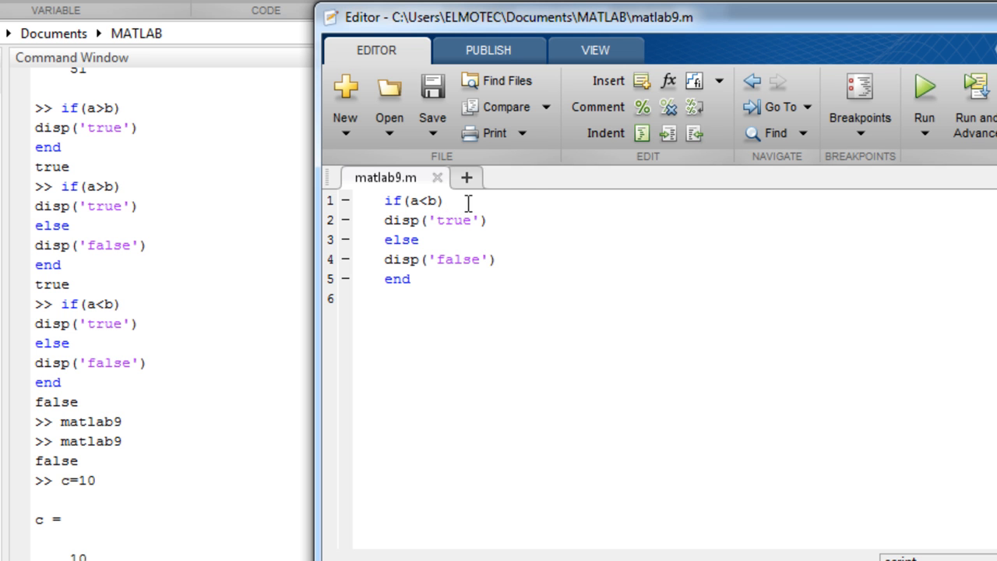
mouse_move(533, 187)
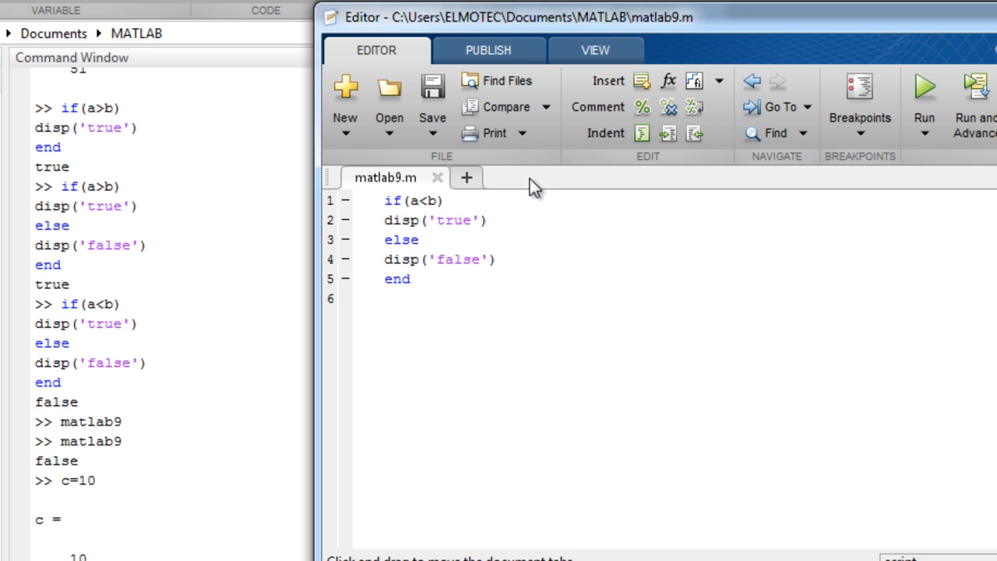
Extend the if condition to a<b && a<c.
type("&&")
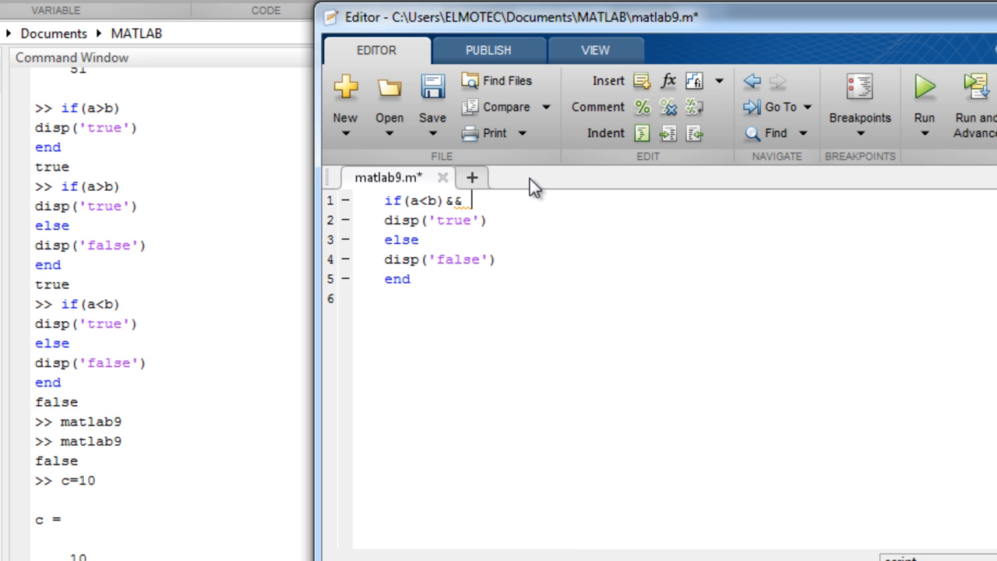
type("a2")
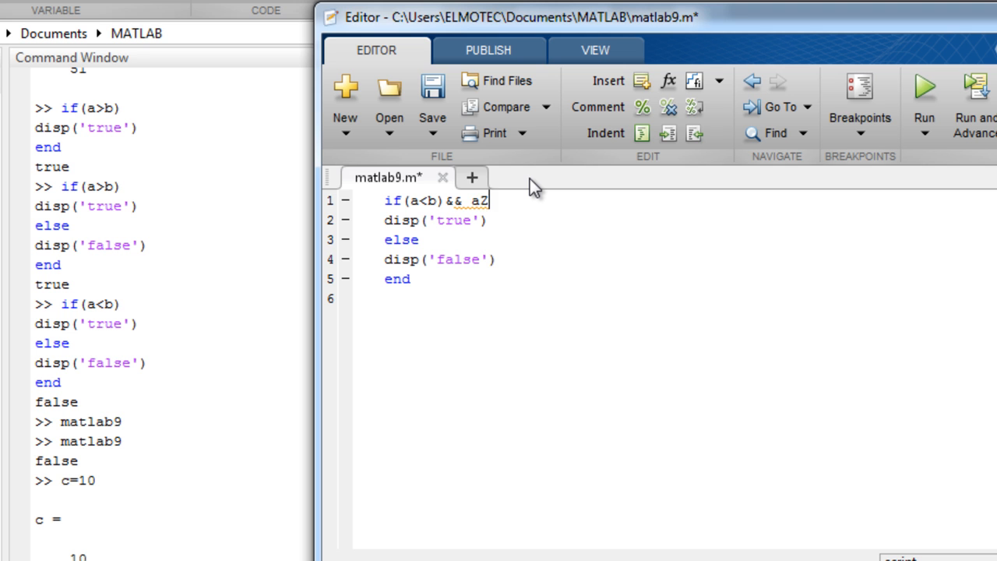
key("backspace")
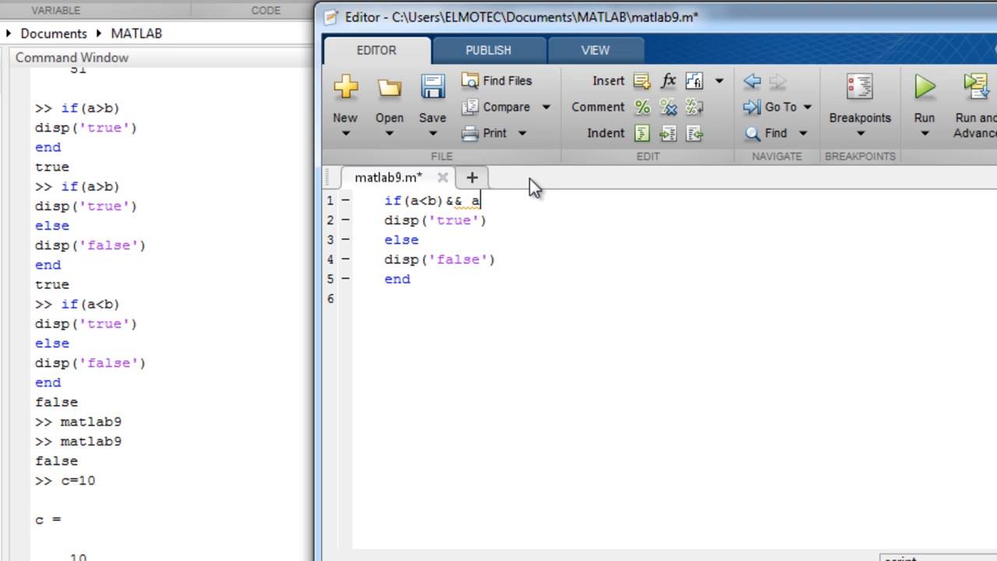
type("<c")
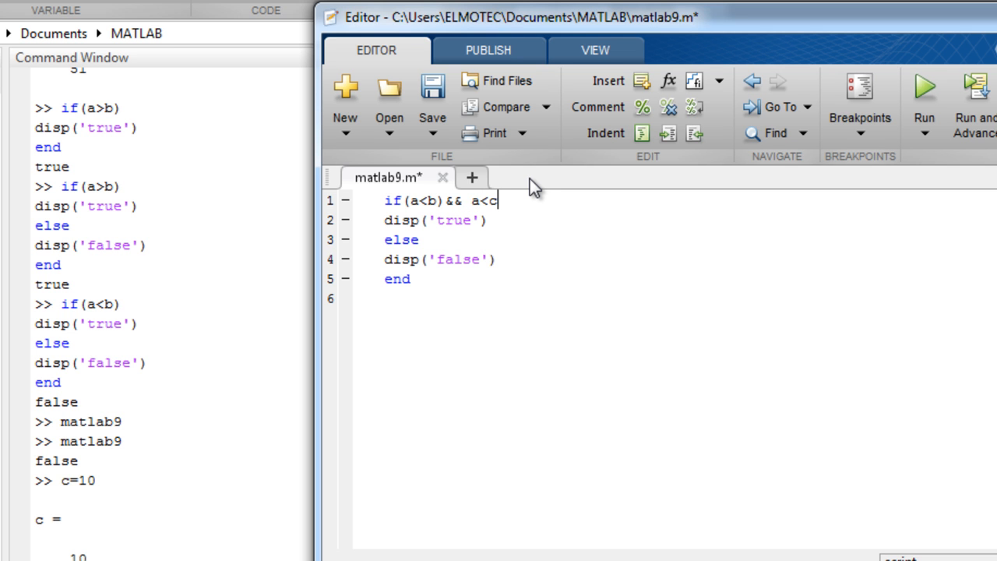
mouse_move(506, 106)
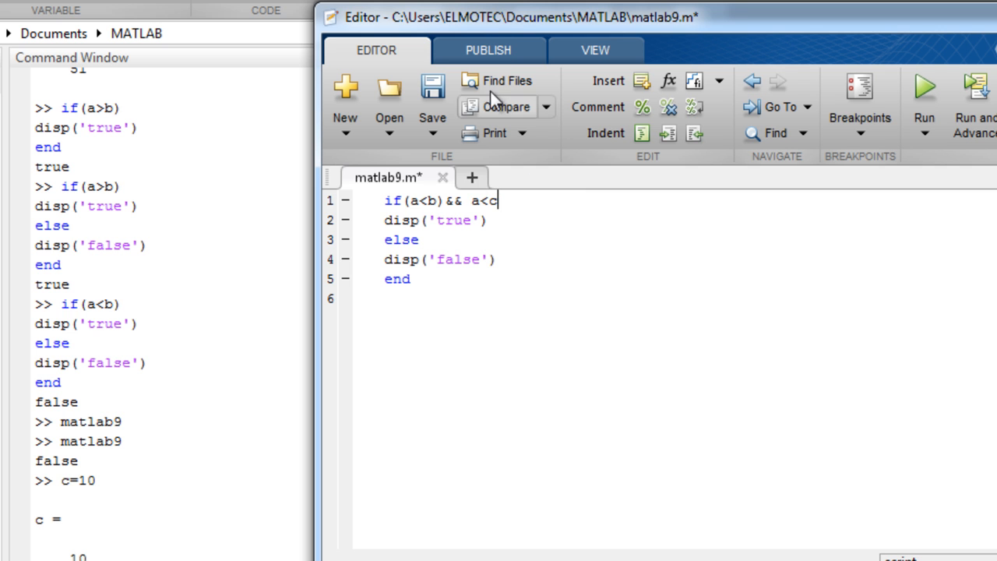
left_click(405, 200)
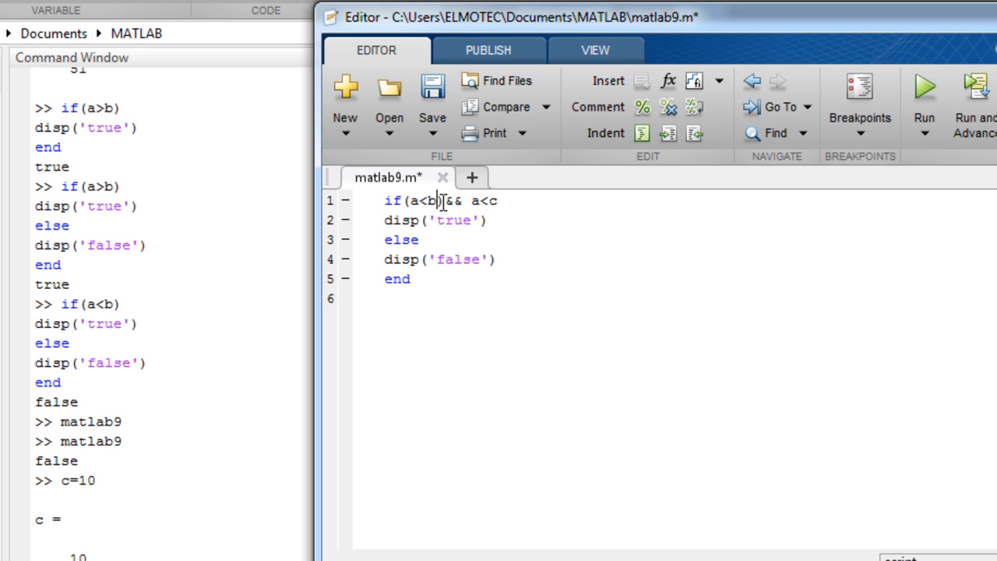
left_click(442, 259)
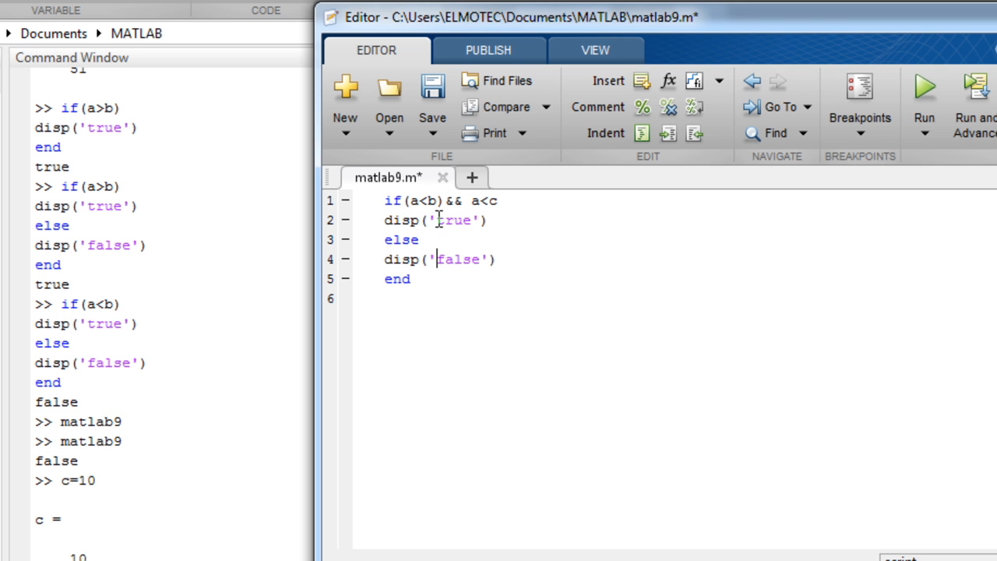
Replace 'true' in the first disp with 'a is less than b and c'.
double_click(455, 220)
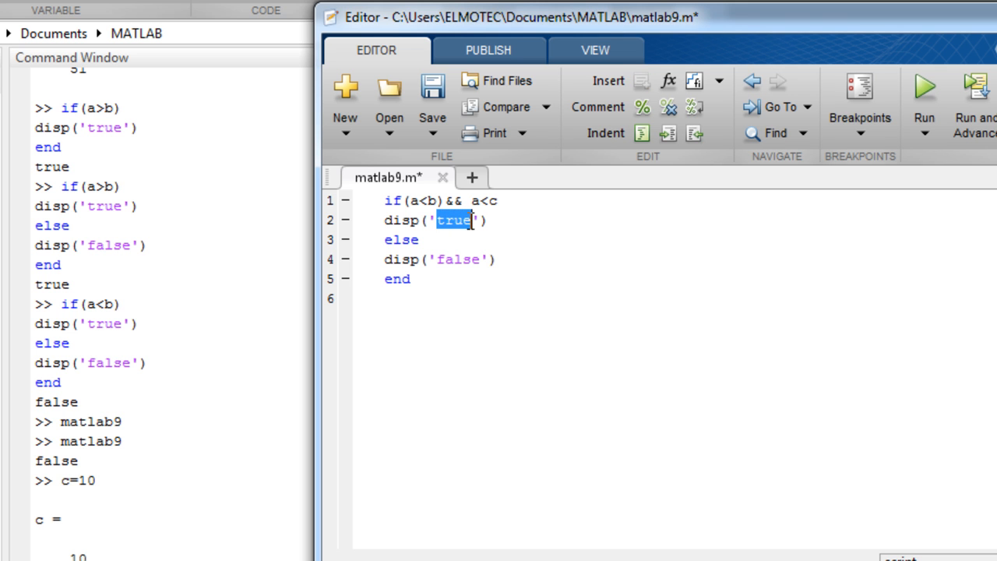
mouse_move(483, 220)
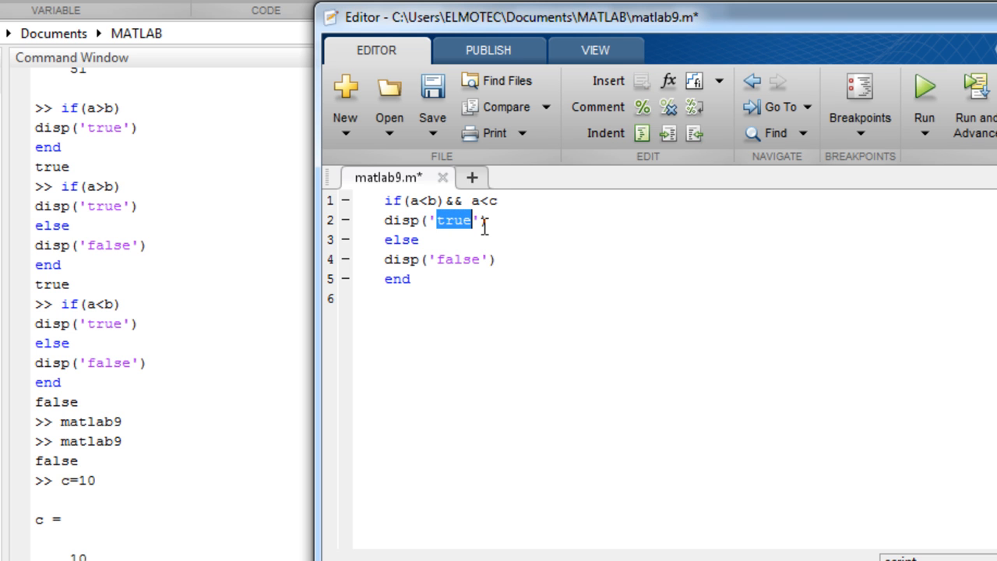
type("a is less")
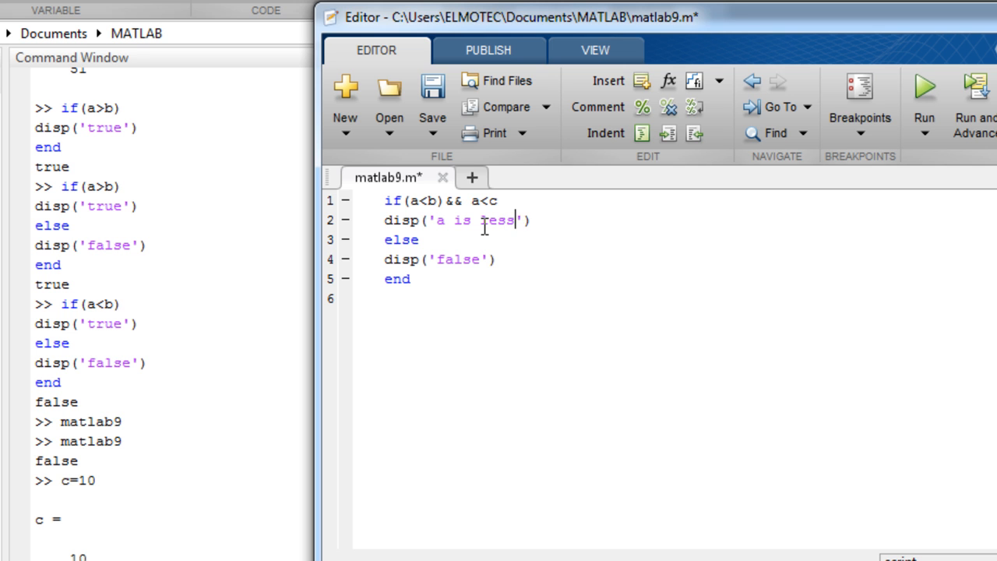
type("than a")
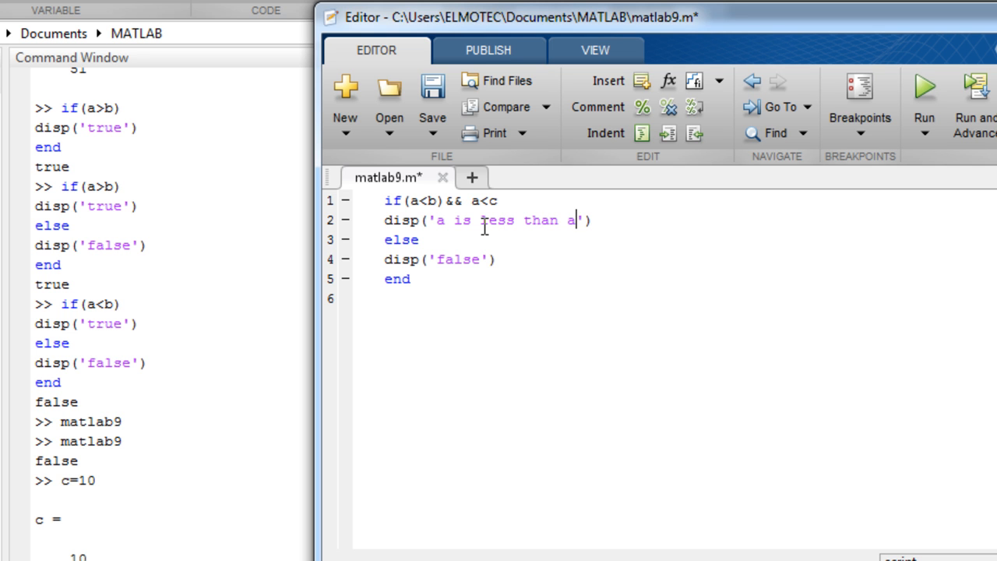
type("b and c")
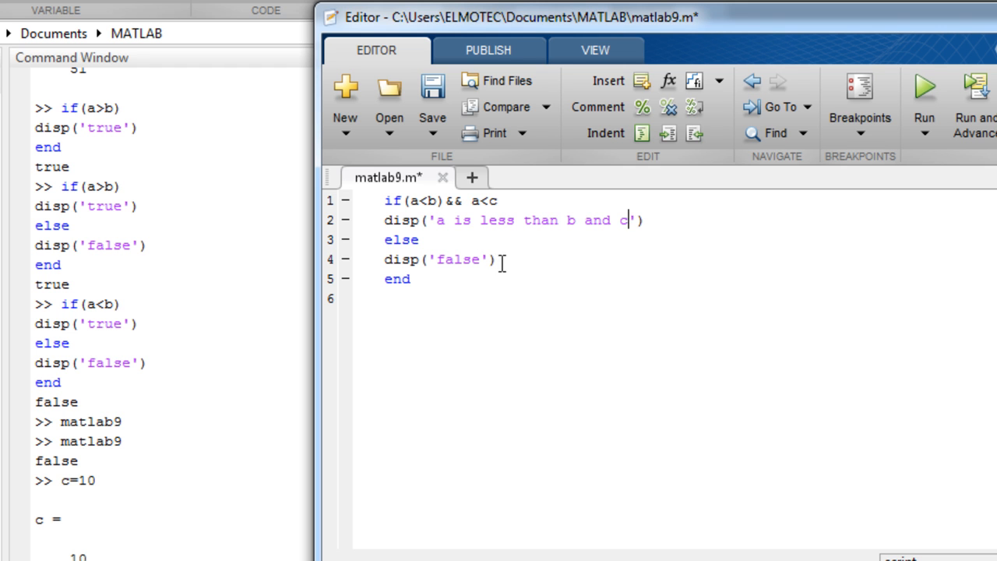
left_click(392, 240)
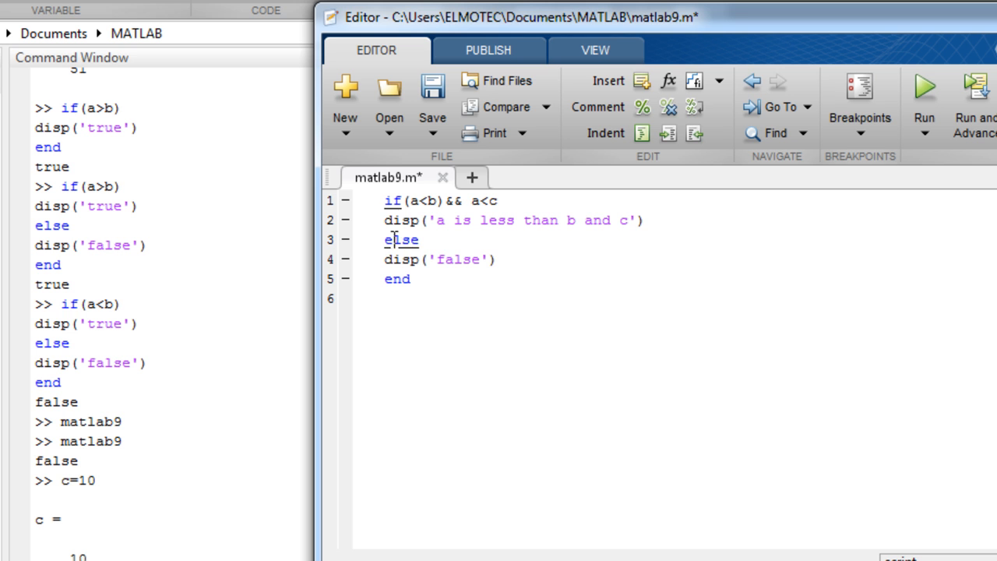
Insert an elseif a<b || a<c condition line above else.
key("Return")
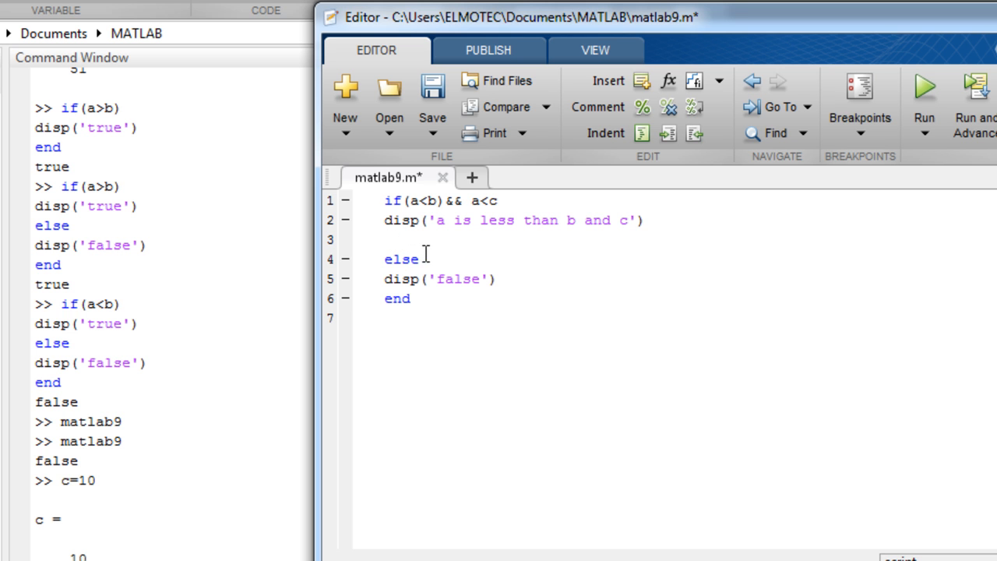
type("if")
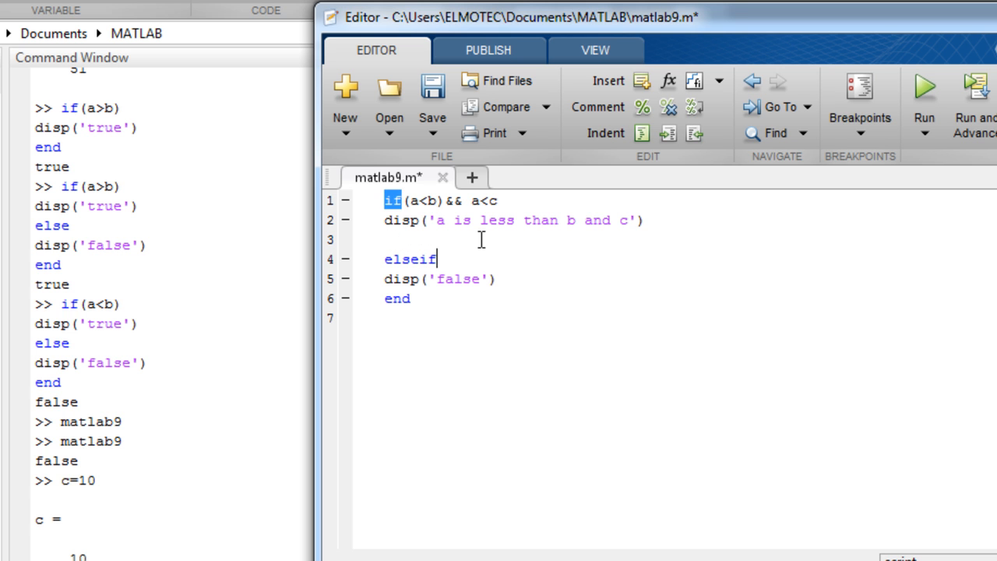
type("a")
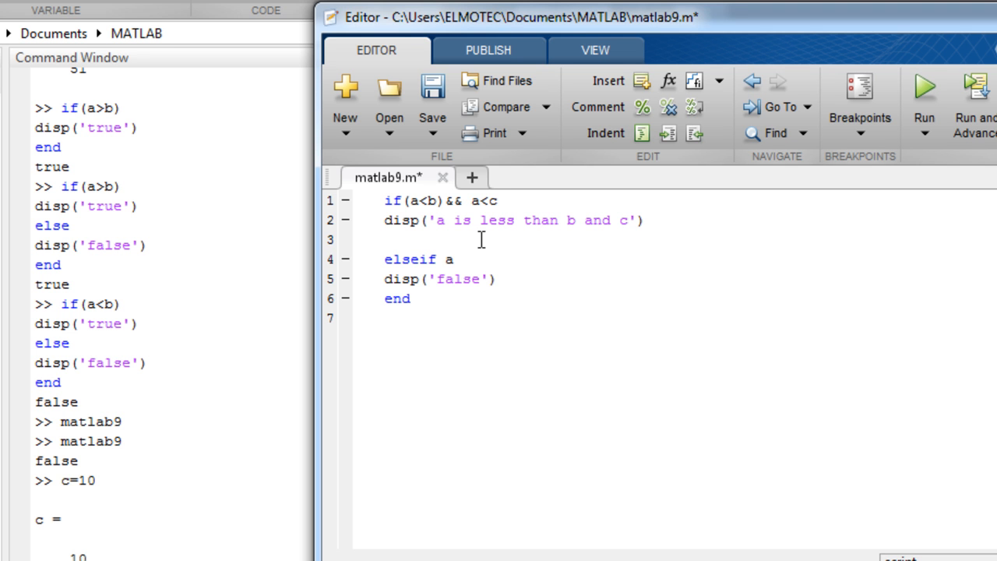
type("<b")
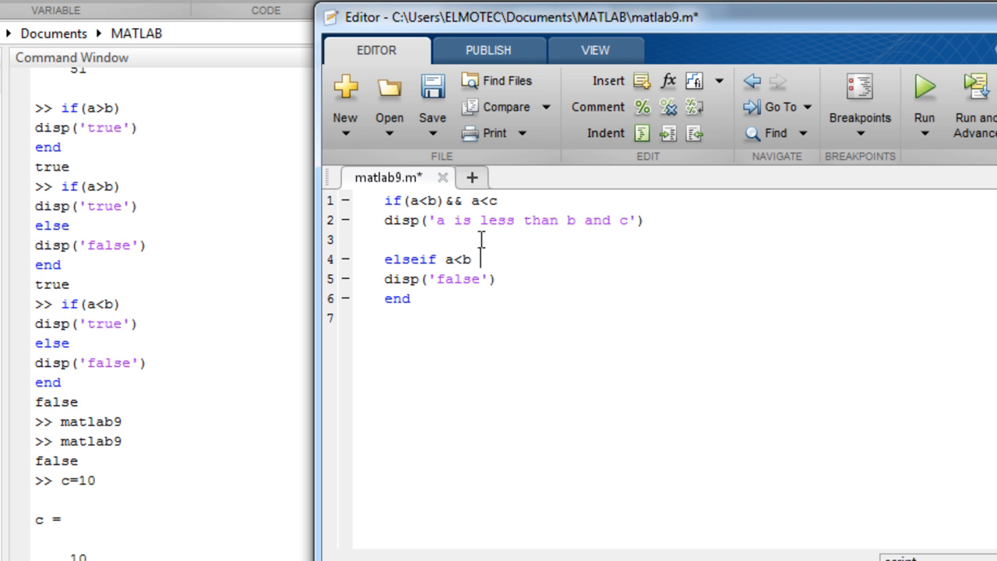
type("||")
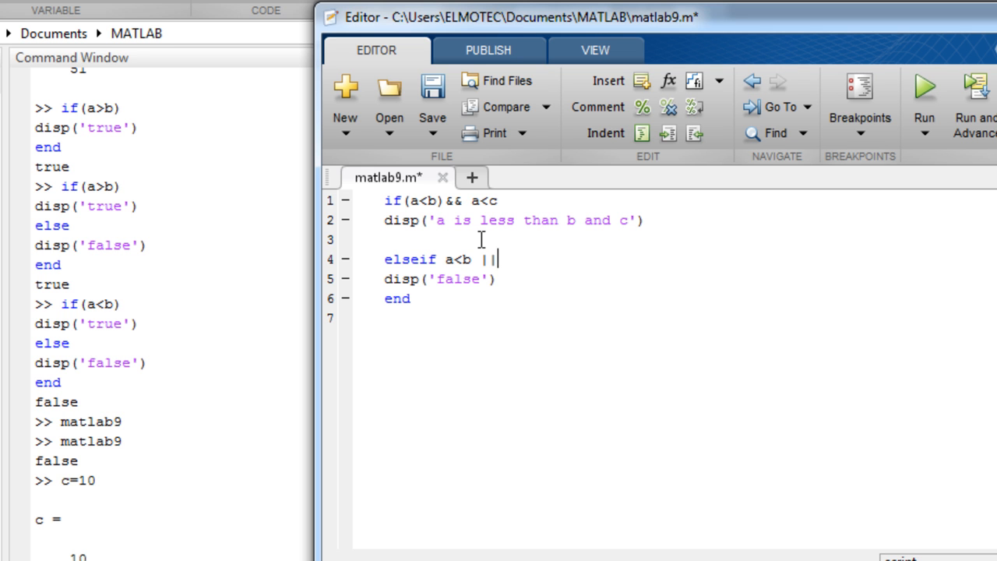
type("a")
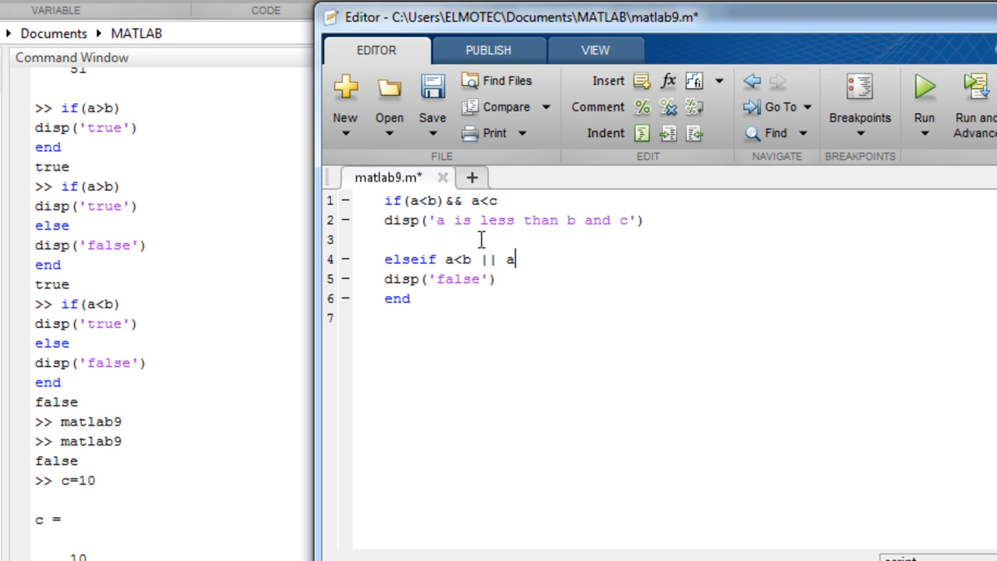
type("<")
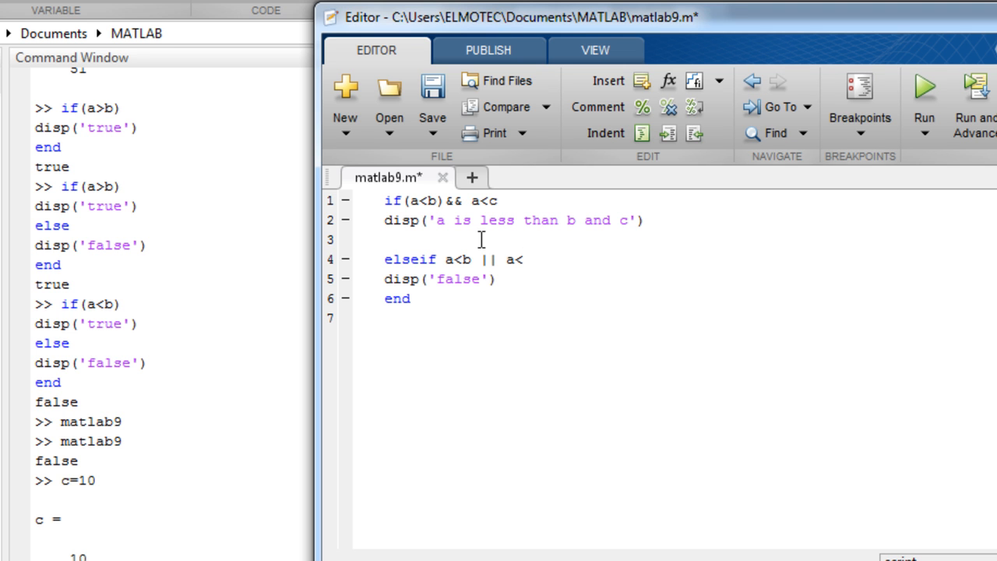
type("c")
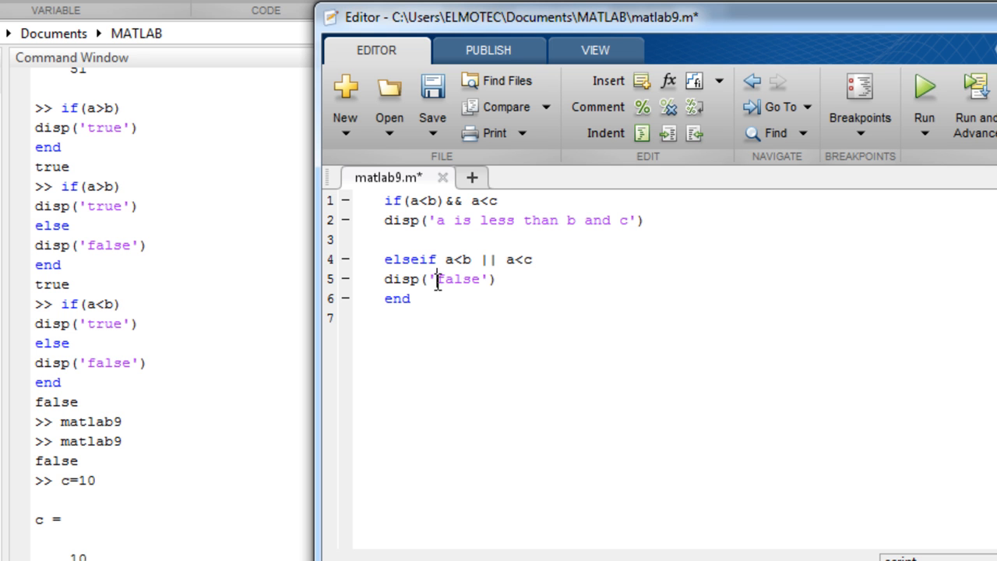
Replace 'false' in the second disp with 'a is less than b or less than c'.
double_click(458, 279)
type(" is less than")
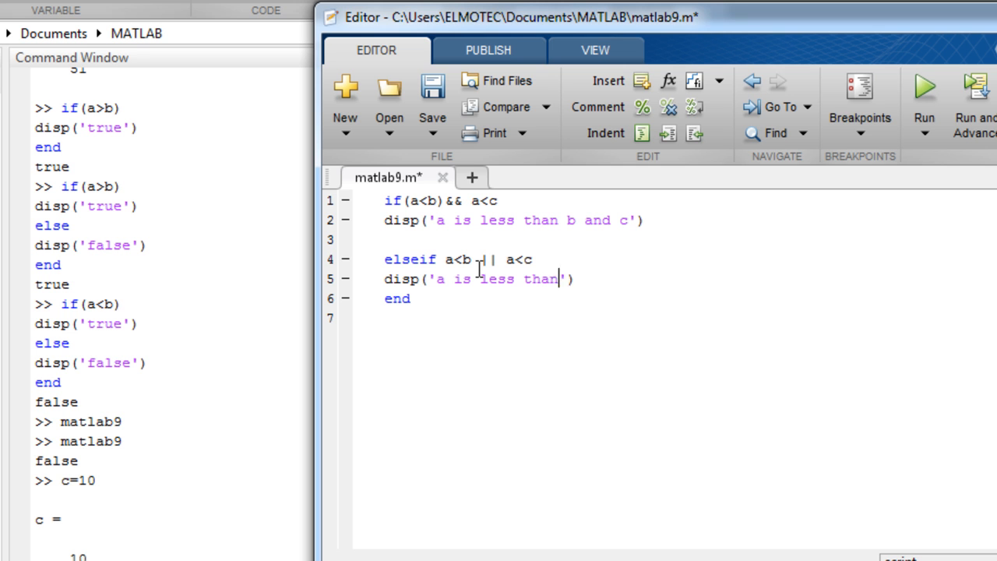
type("b or")
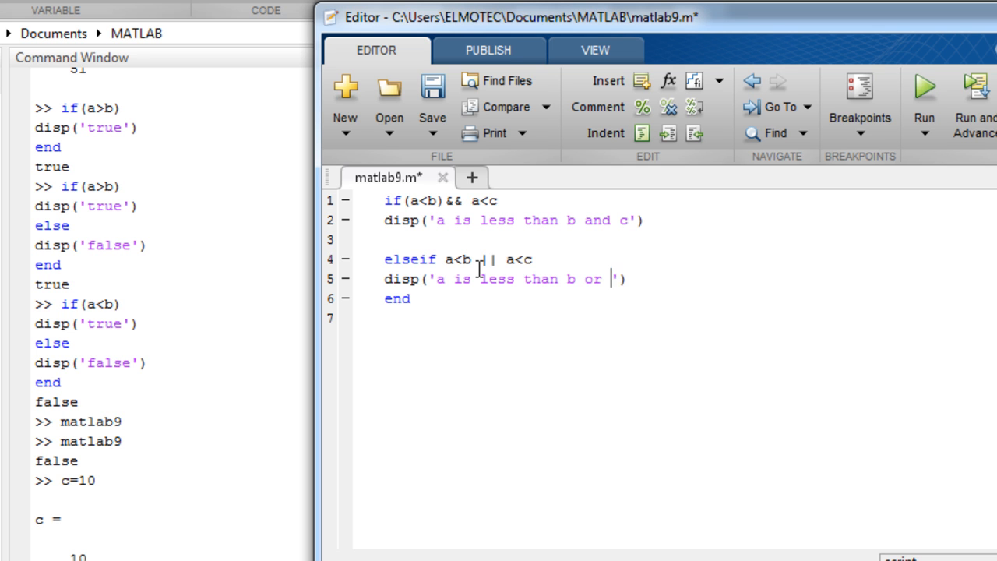
type("less")
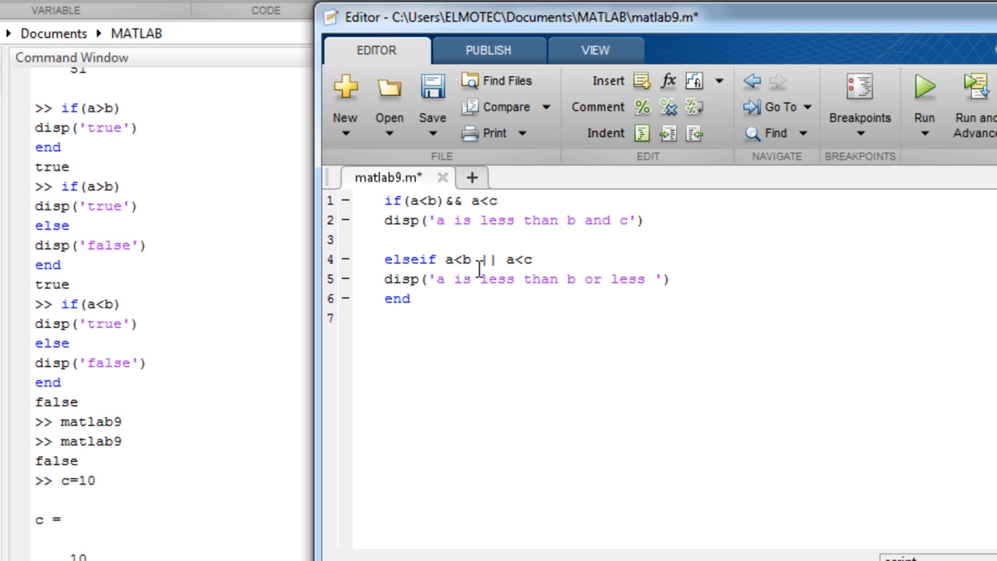
type("than c")
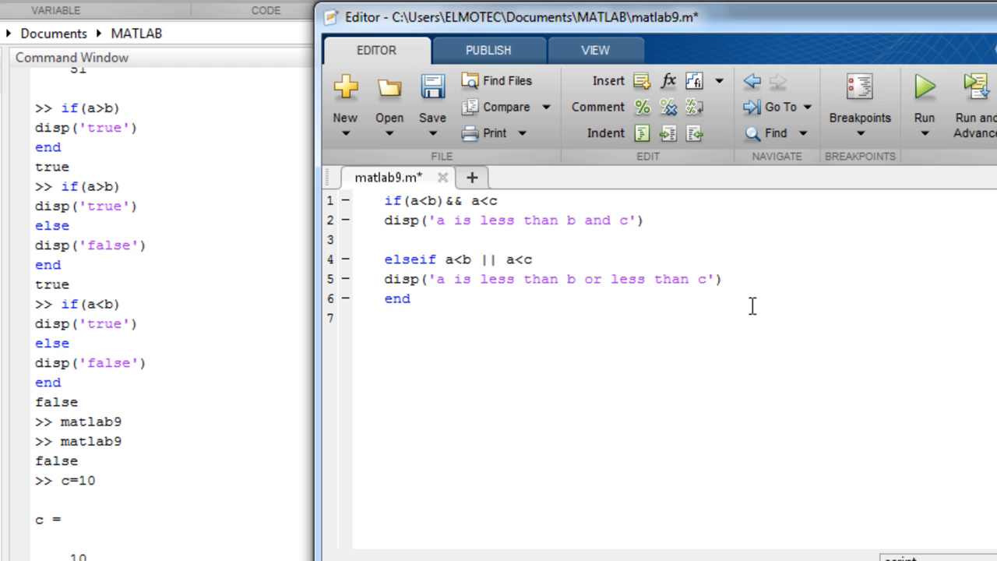
mouse_move(720, 268)
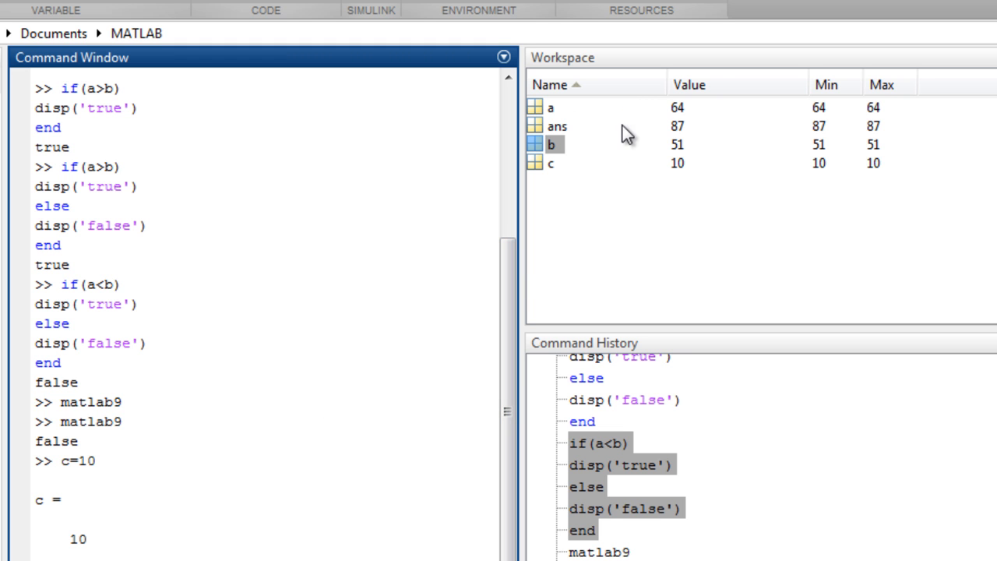
mouse_move(675, 117)
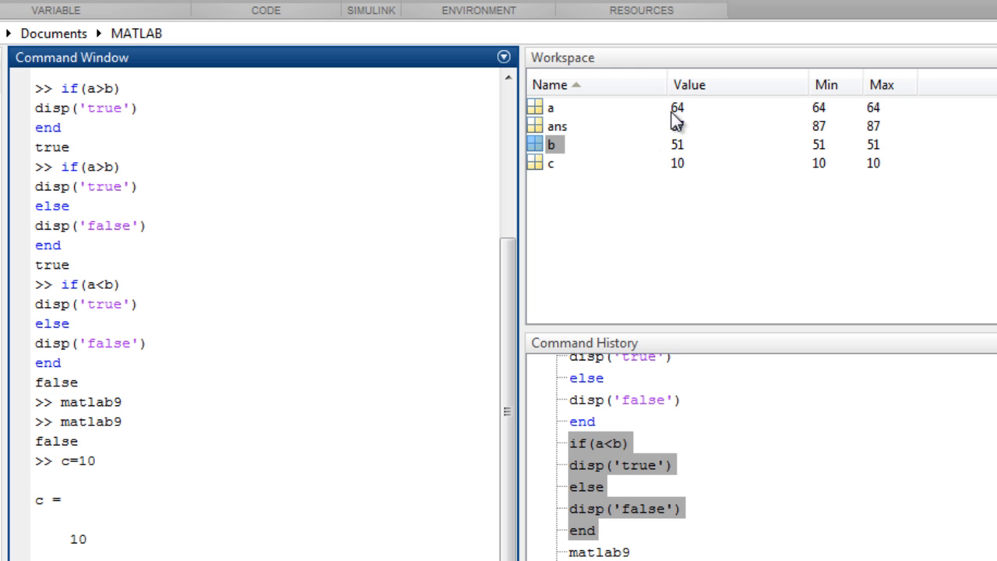
mouse_move(680, 154)
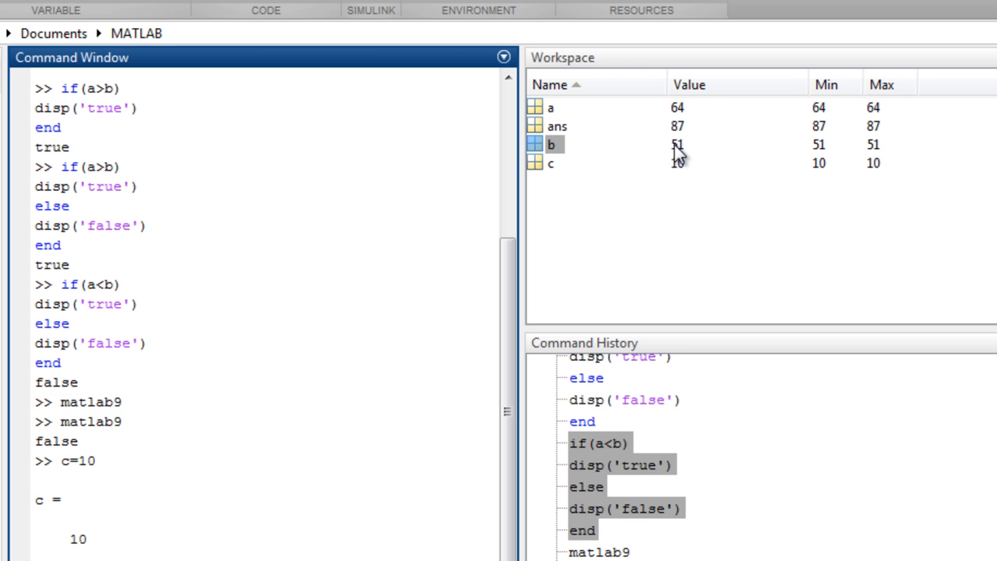
mouse_move(576, 187)
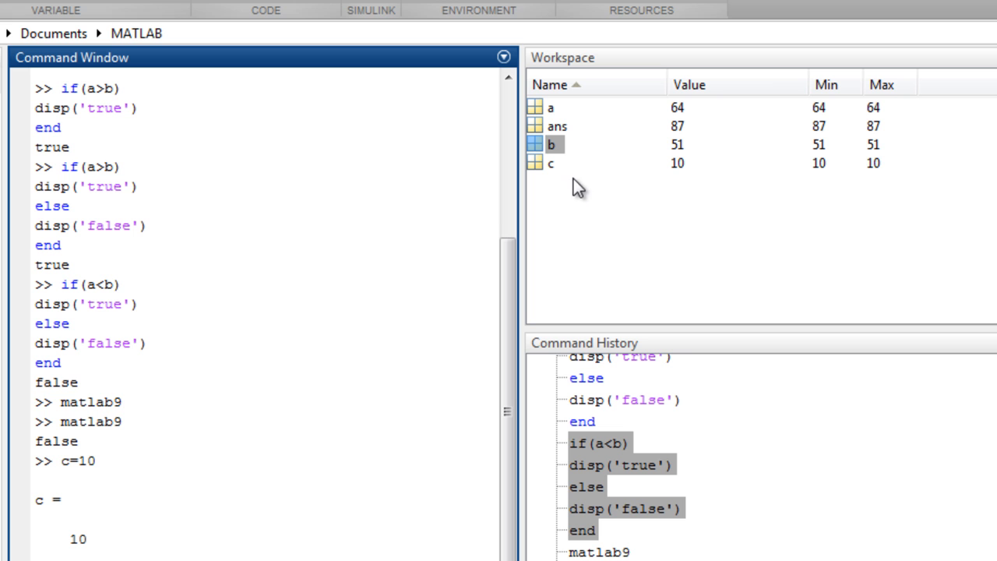
mouse_move(678, 171)
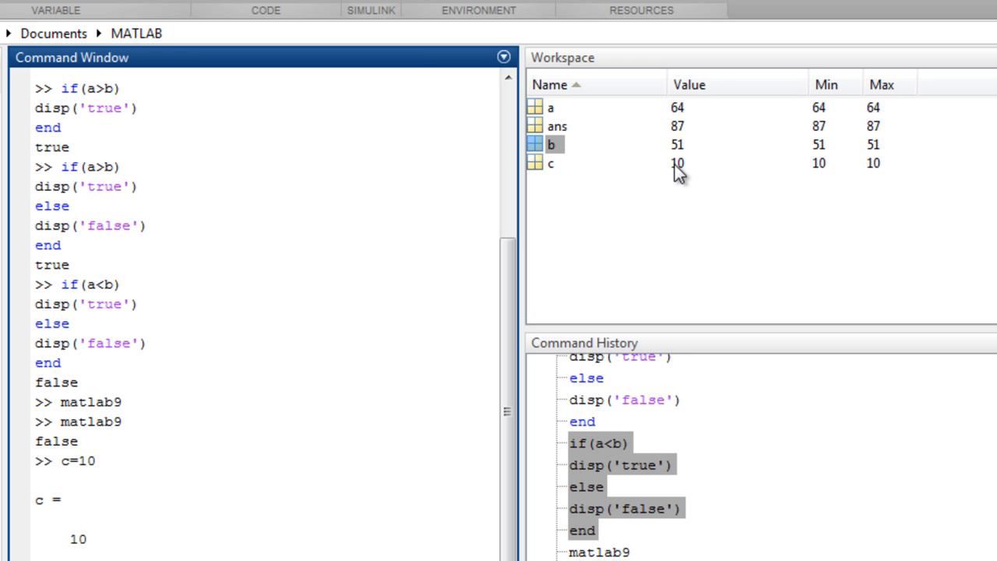
Switch to the MATLAB desktop showing a = 64, b = 51, c = 10 in the Workspace.
left_click(552, 107)
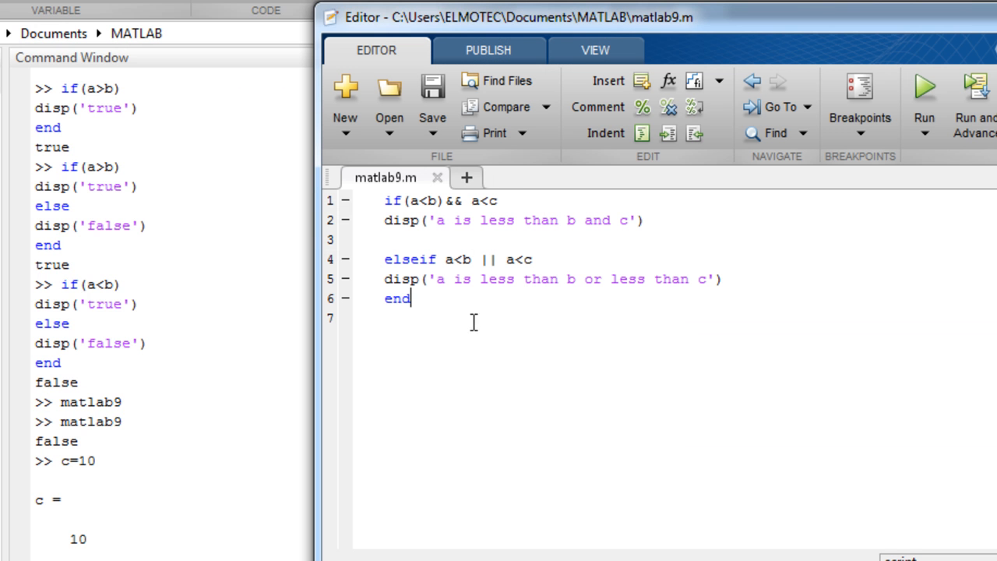
mouse_move(429, 234)
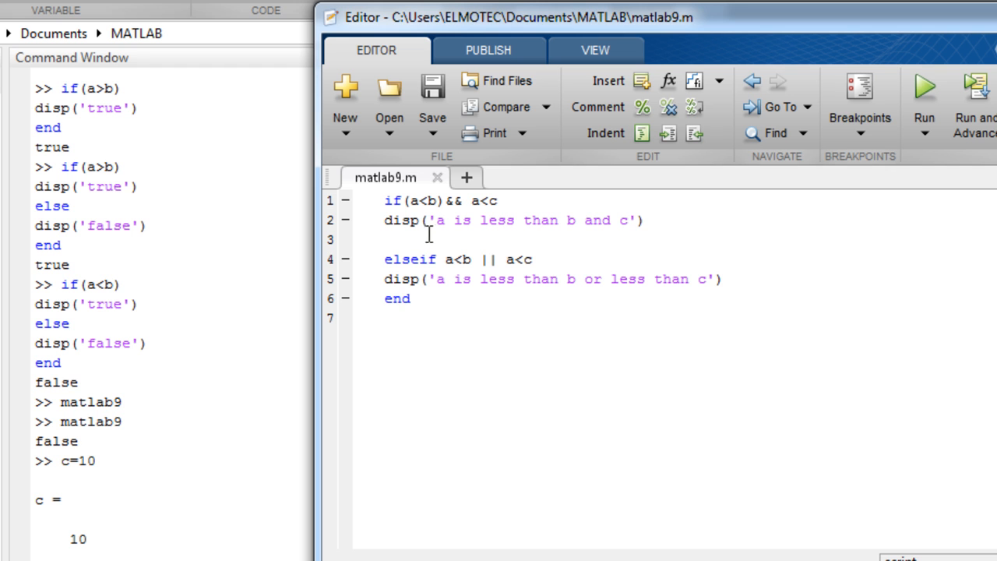
mouse_move(424, 201)
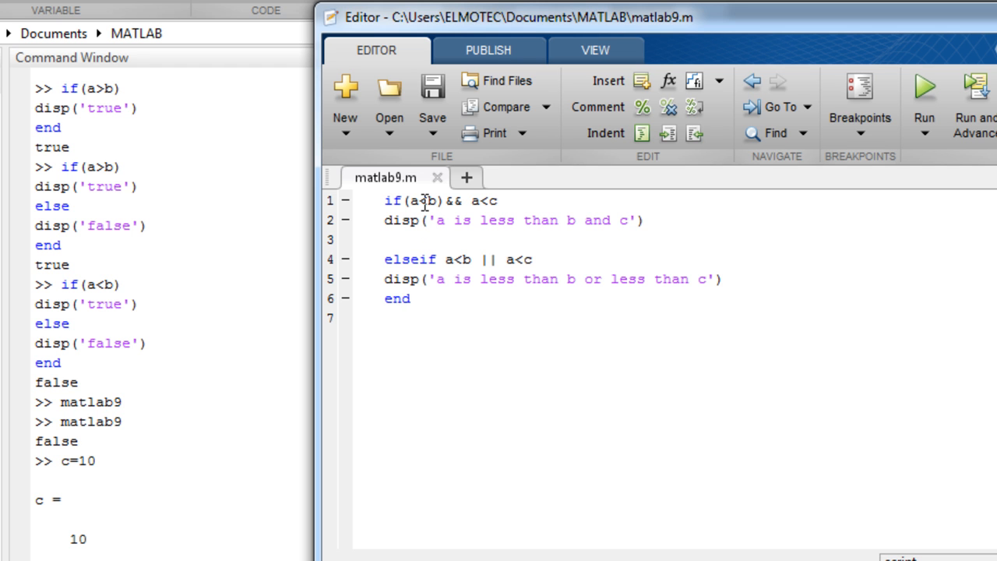
Change the first condition to if(c<b)&& c<a by replacing a with c.
double_click(413, 201)
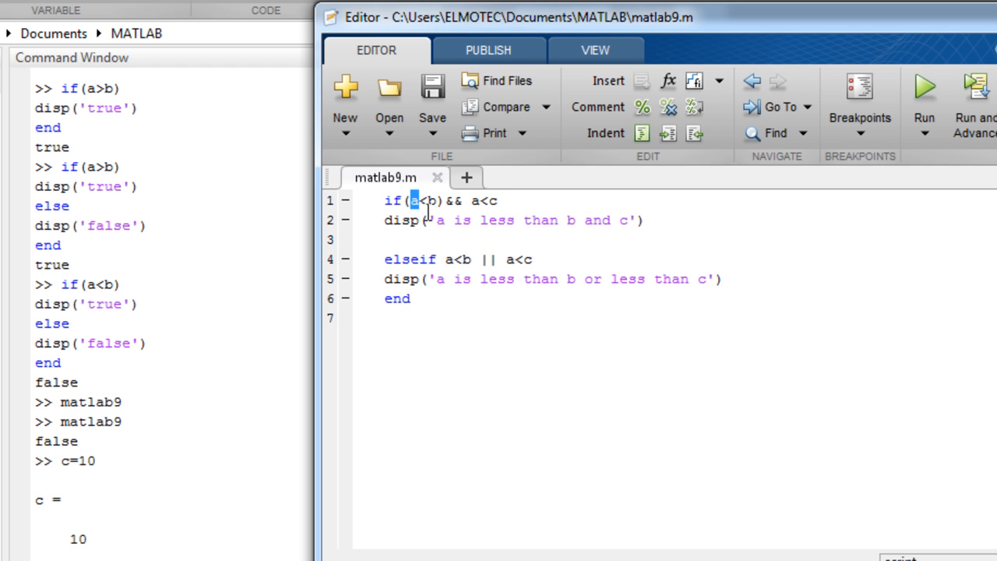
type("c")
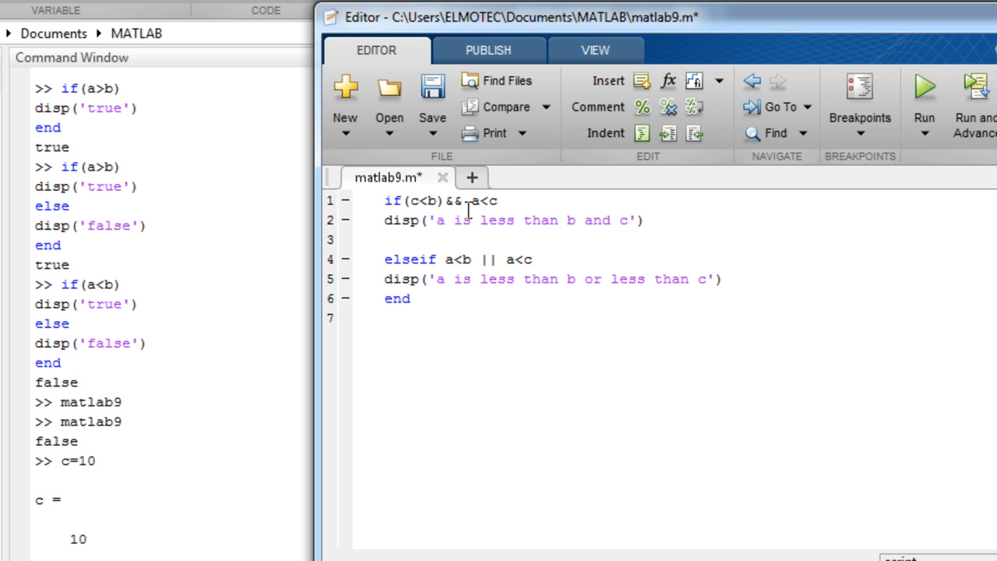
double_click(474, 201)
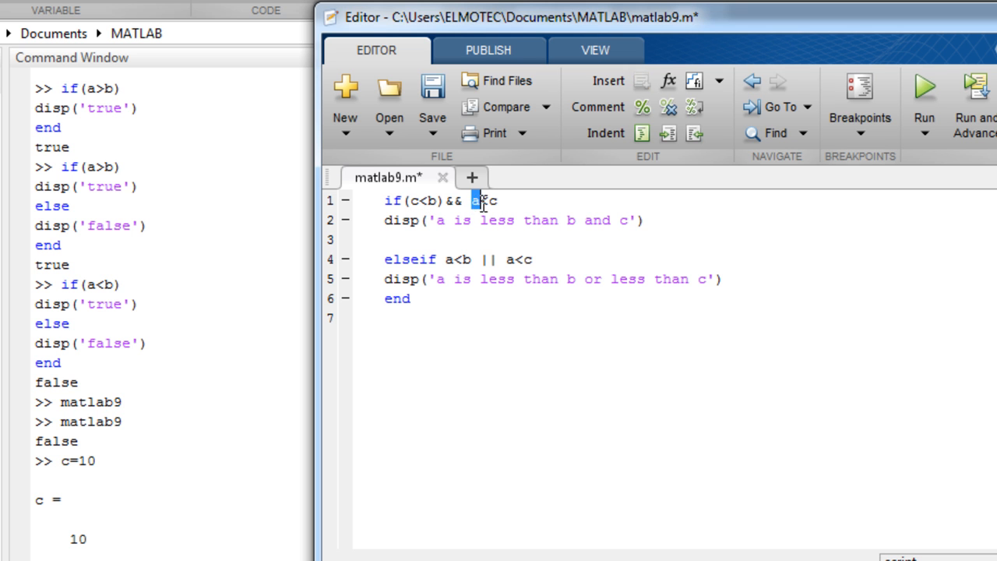
type("c<a")
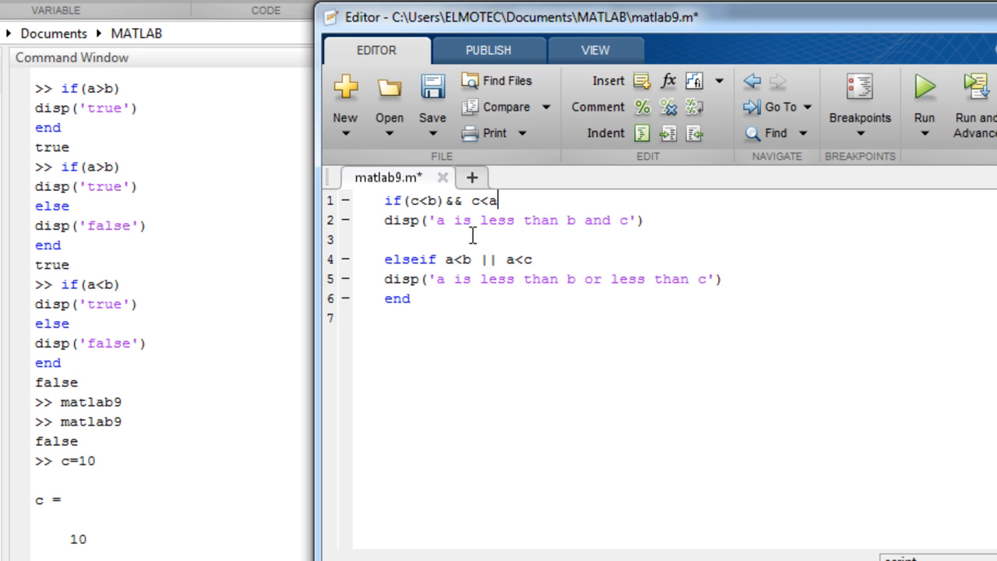
Change the elseif condition to c<b || c<a and run the edited script.
left_click(463, 258)
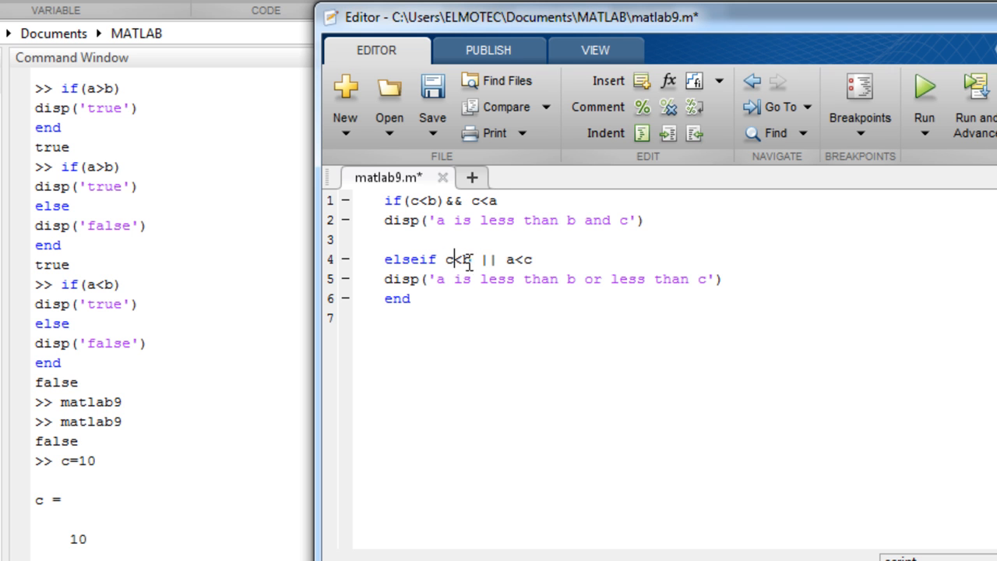
double_click(466, 259)
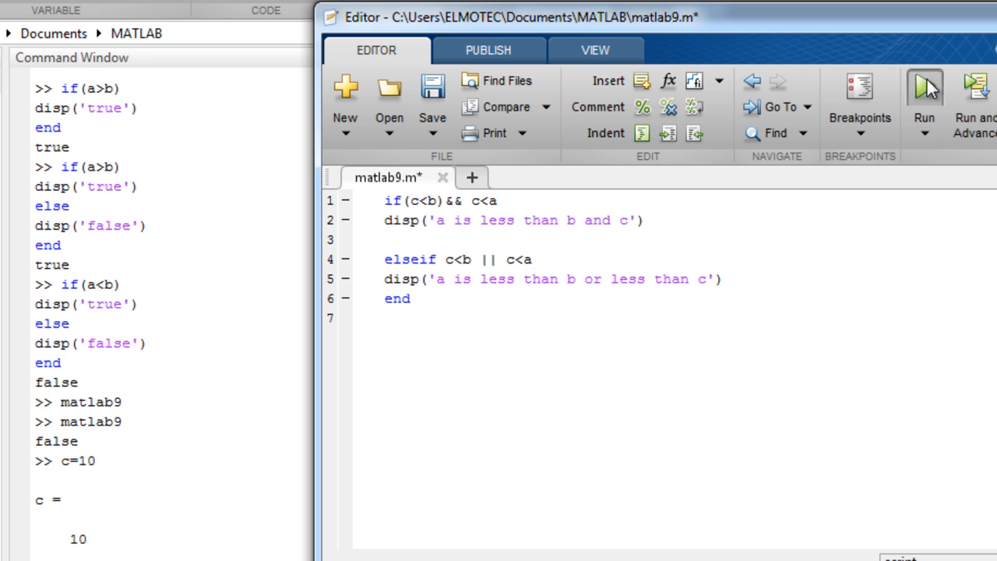
left_click(925, 87)
type("c")
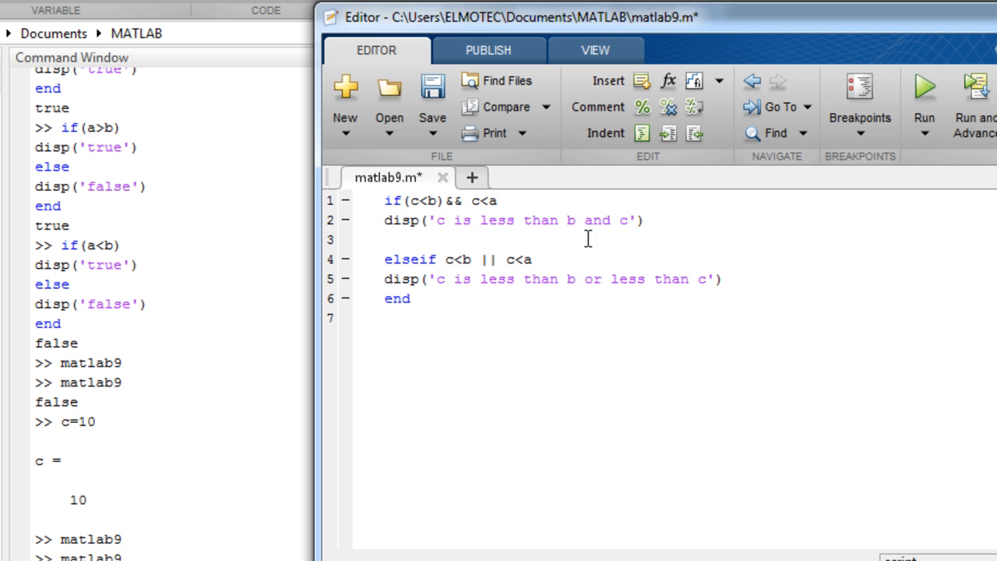
Edit the disp messages to describe c being less than b and a, and save matlab9.m.
double_click(623, 220)
type("a")
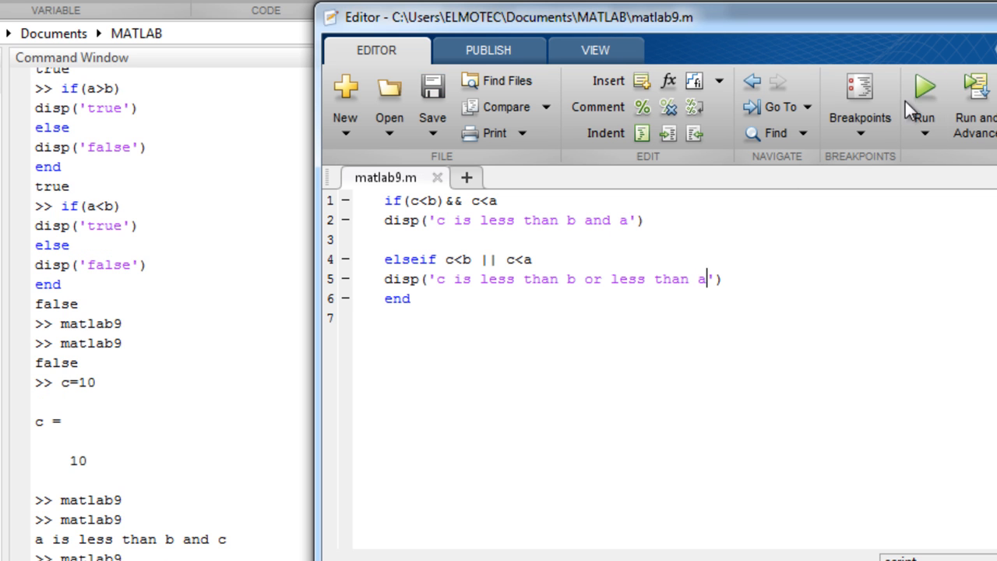
mouse_move(919, 109)
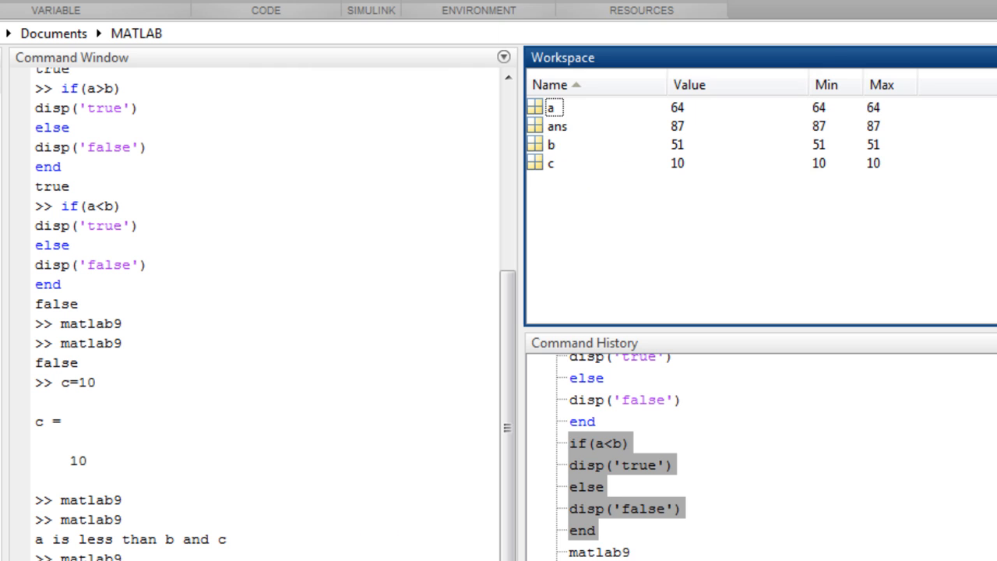
left_click(552, 163)
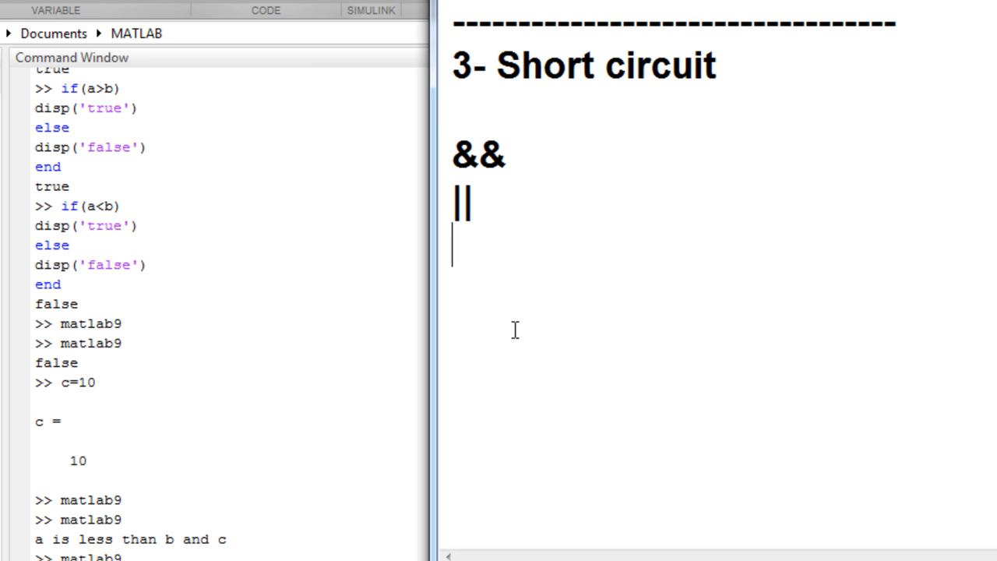
mouse_move(586, 251)
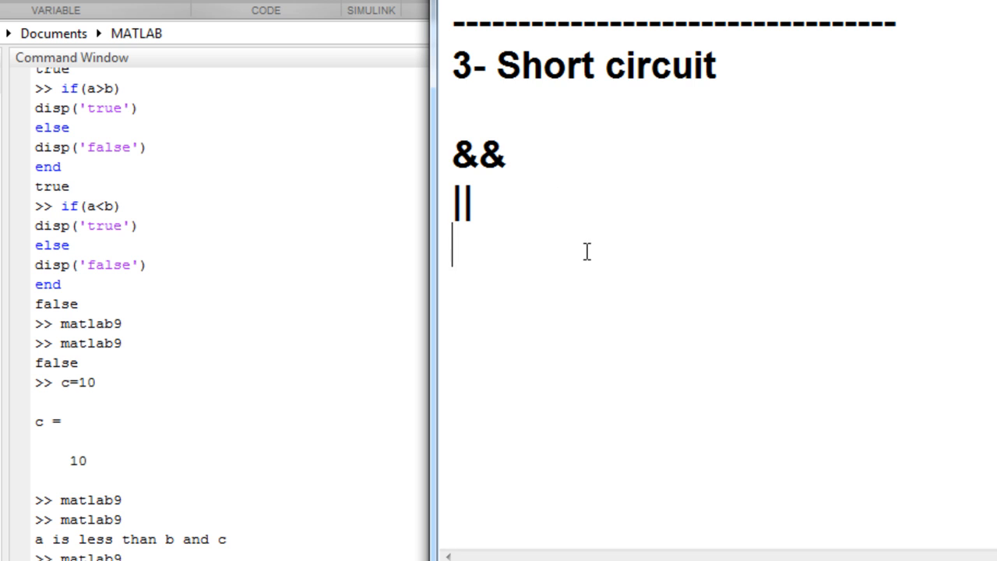